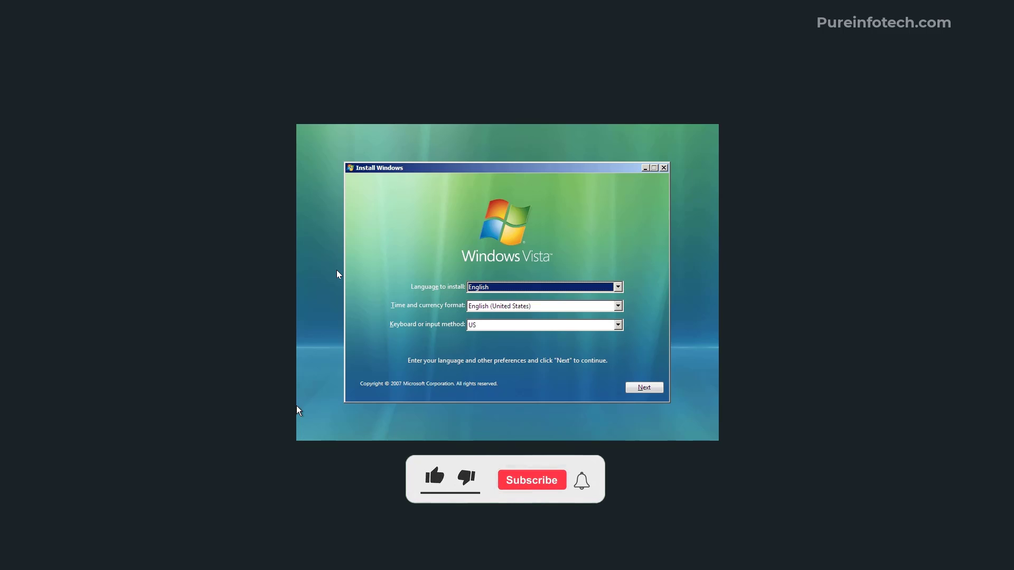
Proceed from Select setup option to the legacy screen offering Install now and Repair your computer.
click(434, 477)
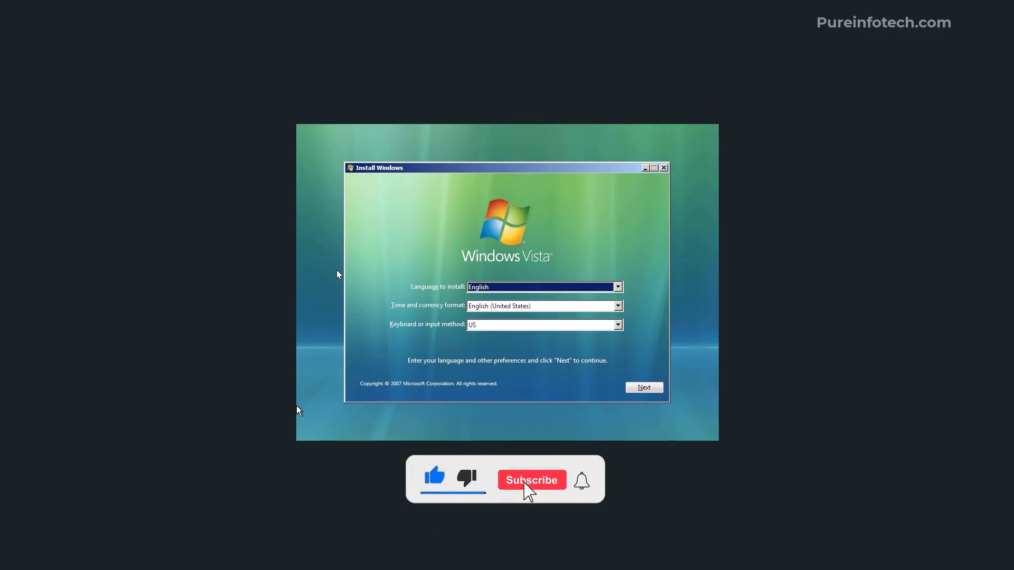
click(531, 480)
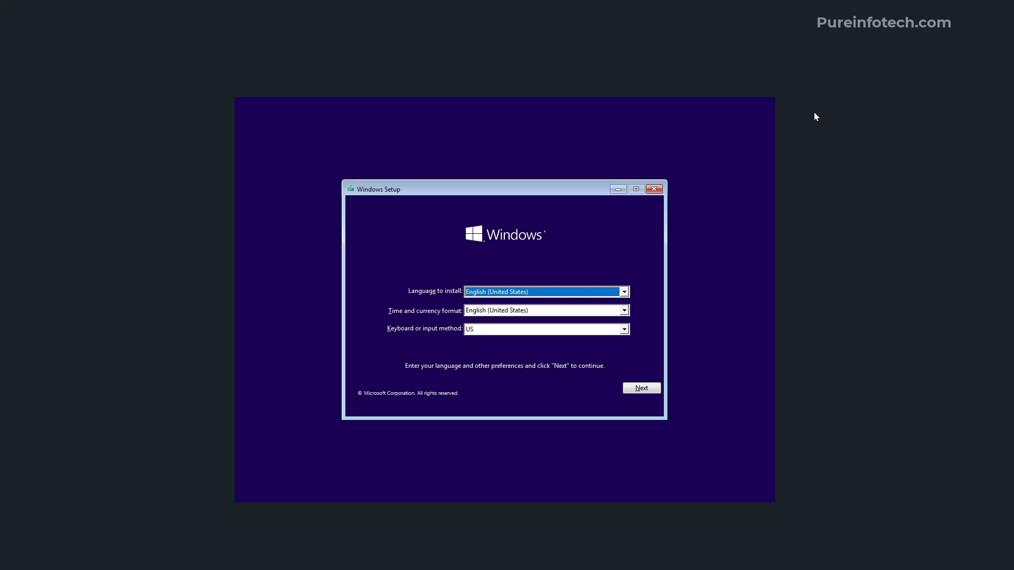
mouse_move(655, 269)
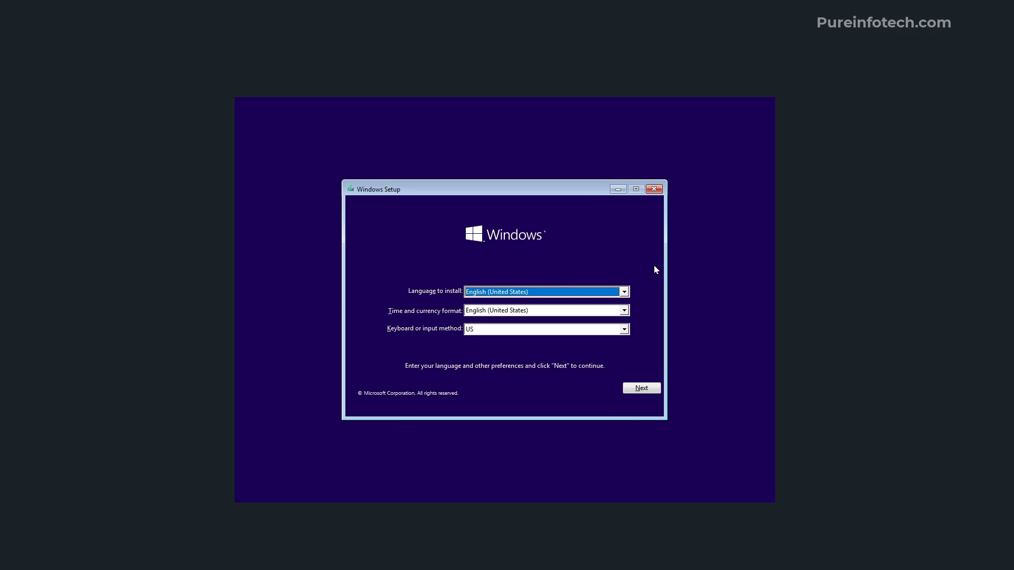
mouse_move(555, 249)
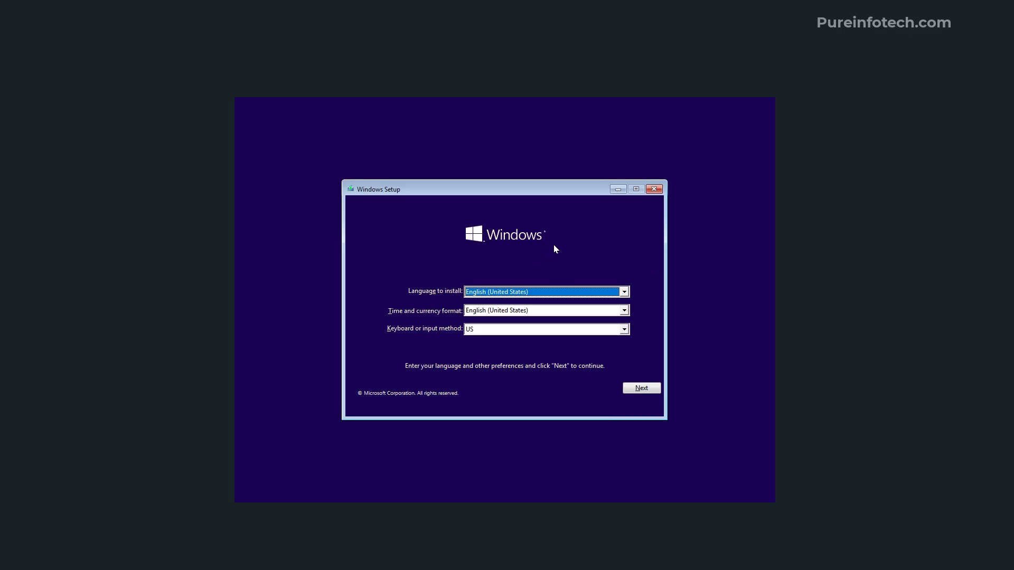
mouse_move(580, 238)
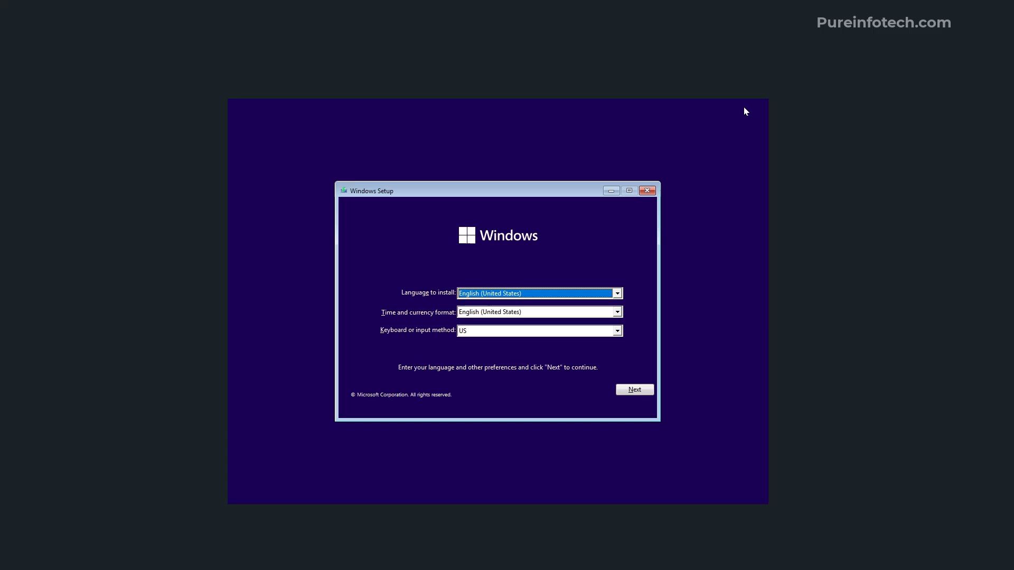
mouse_move(495, 253)
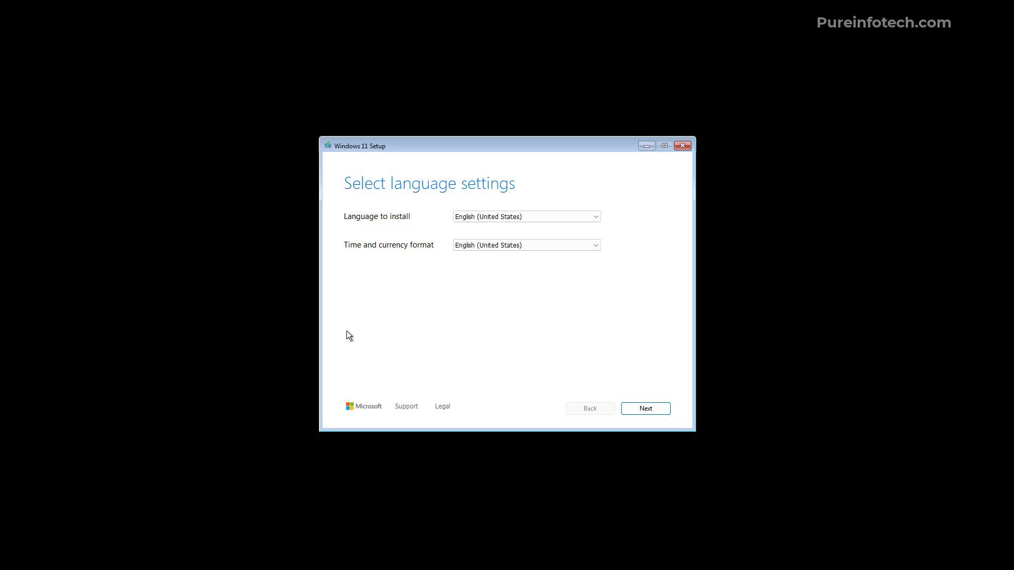
mouse_move(557, 351)
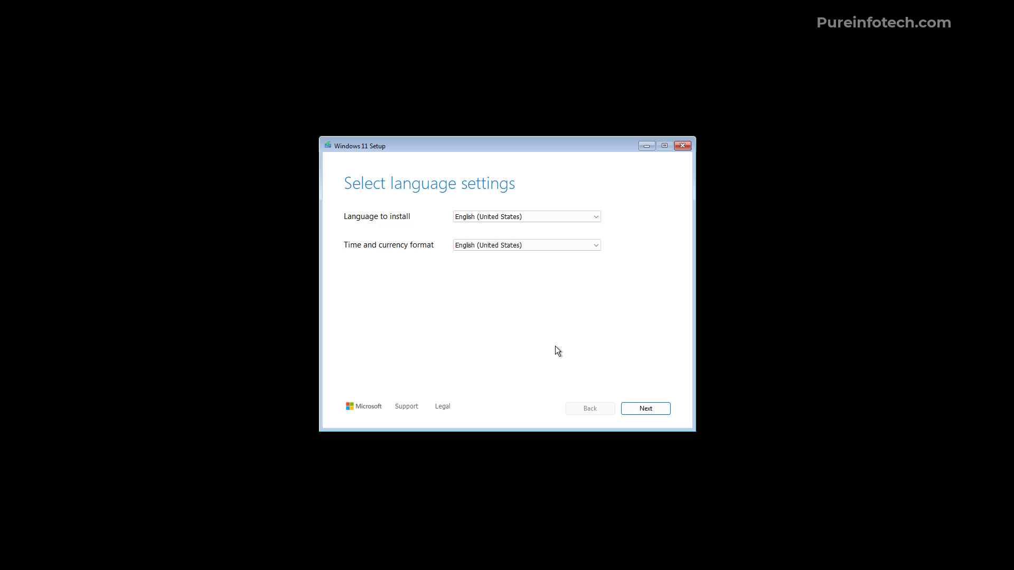
click(645, 407)
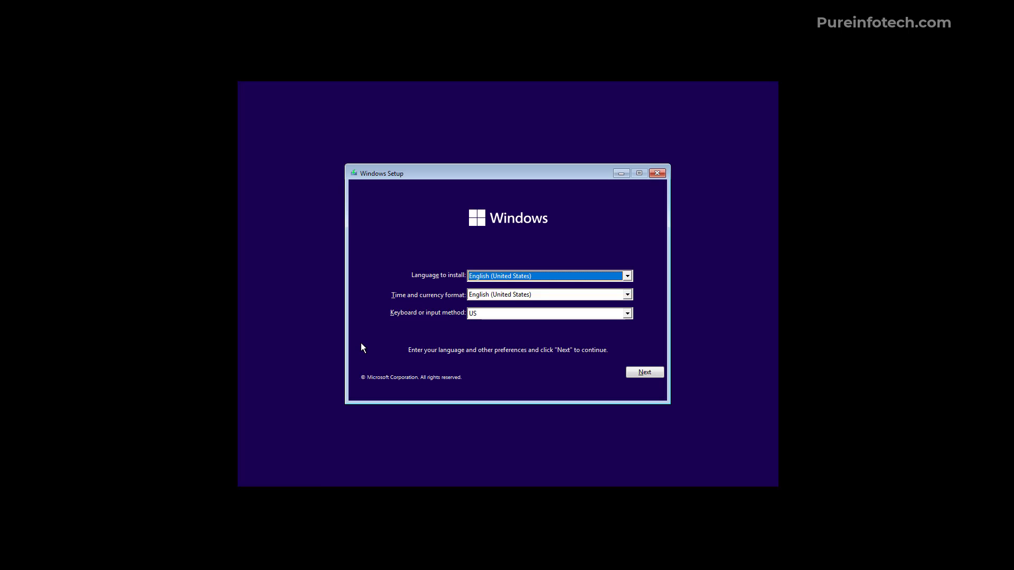
mouse_move(397, 341)
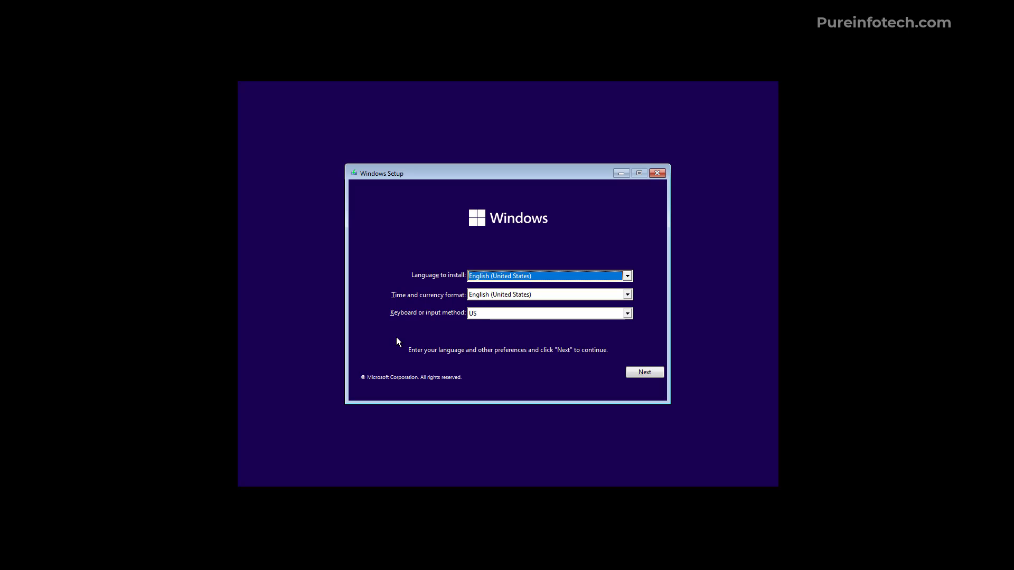
click(643, 371)
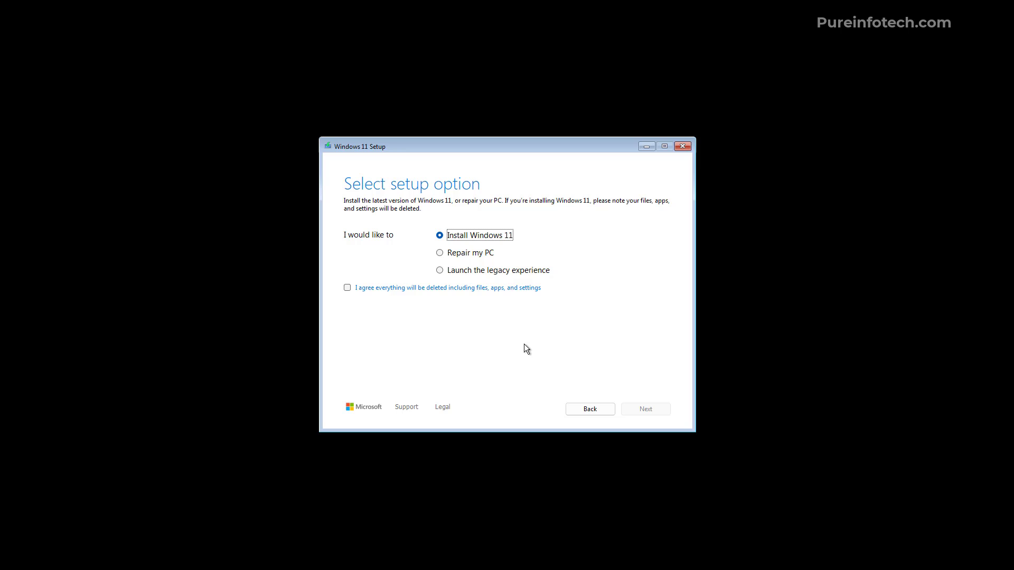
mouse_move(523, 346)
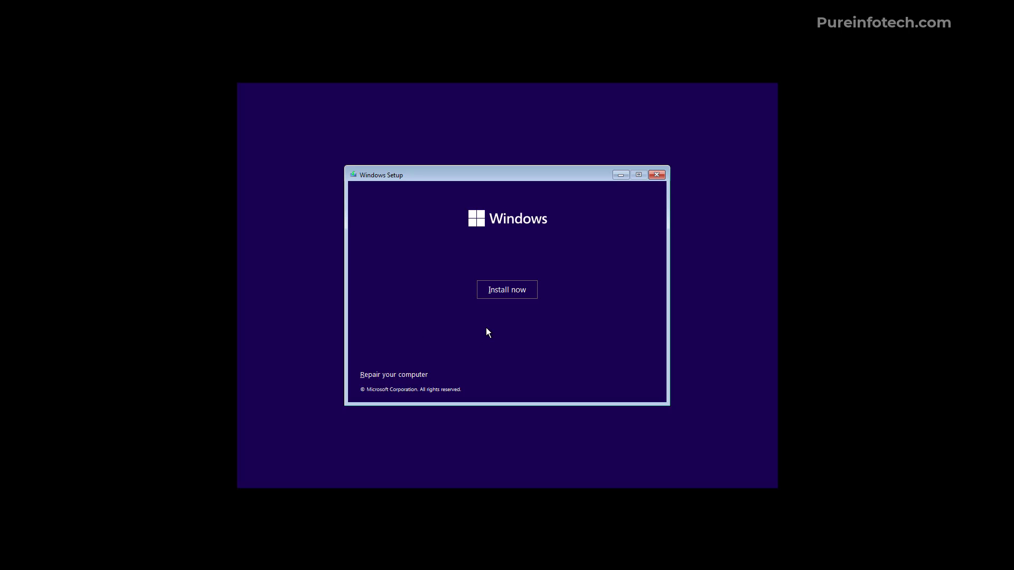
mouse_move(507, 316)
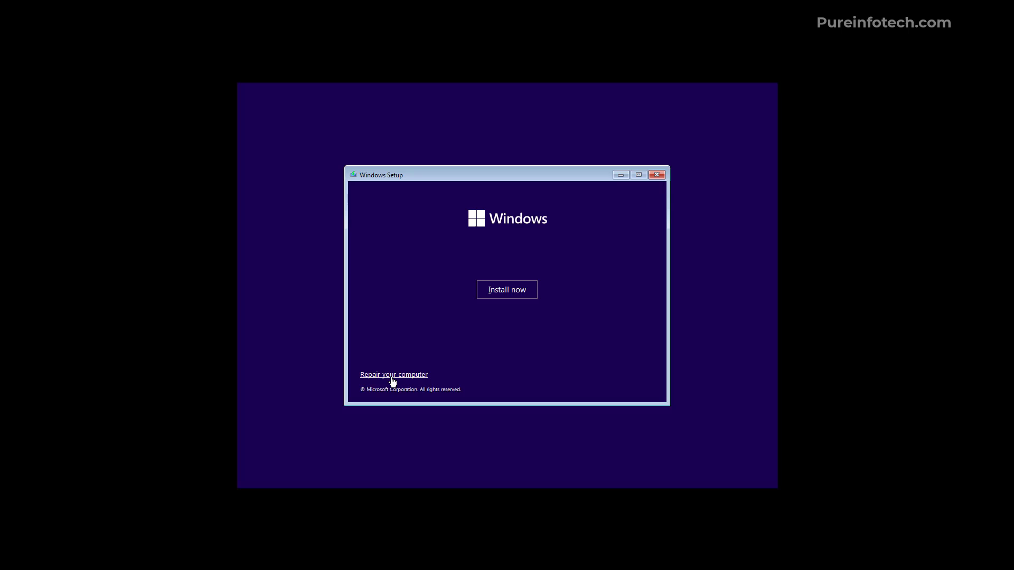
mouse_move(409, 380)
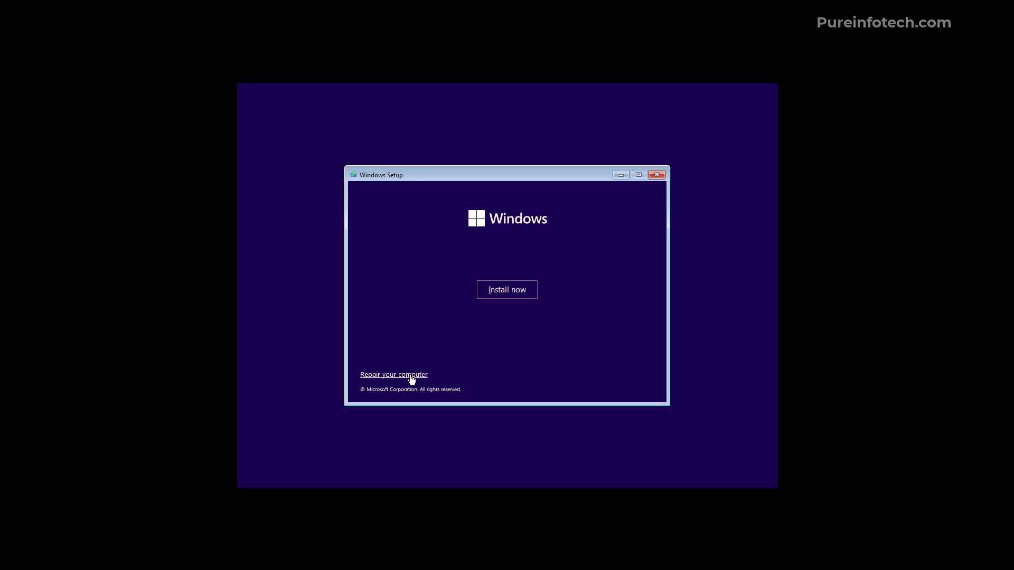
click(507, 289)
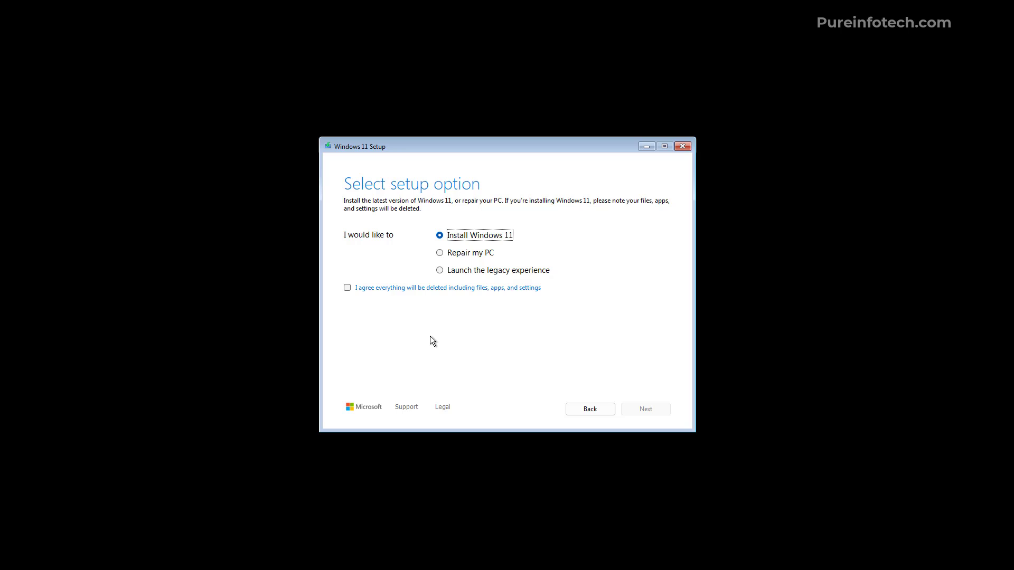
Launch the legacy setup experience, then cancel the Windows installation and confirm with Yes.
click(439, 270)
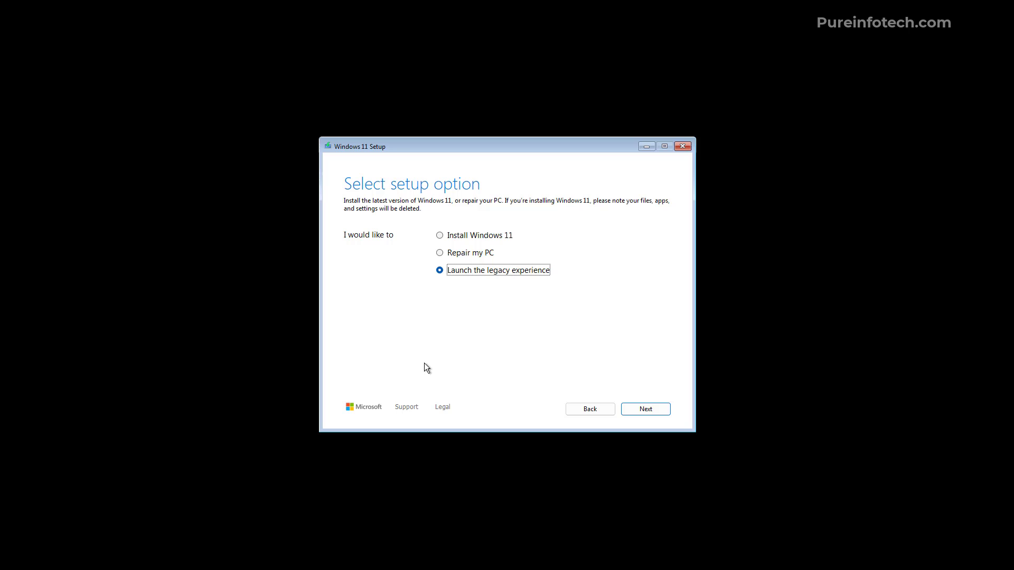
click(644, 409)
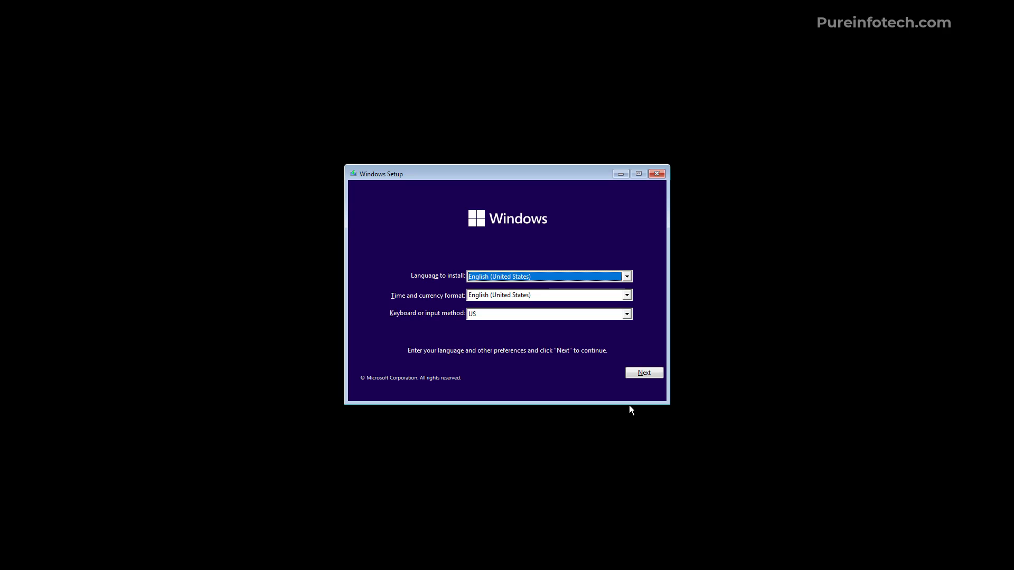
click(656, 174)
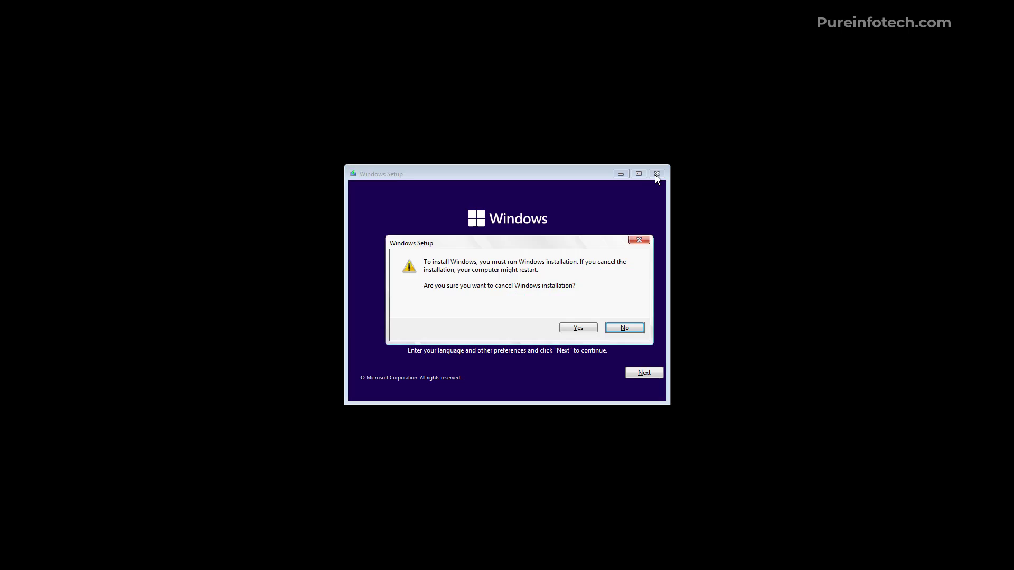
click(624, 327)
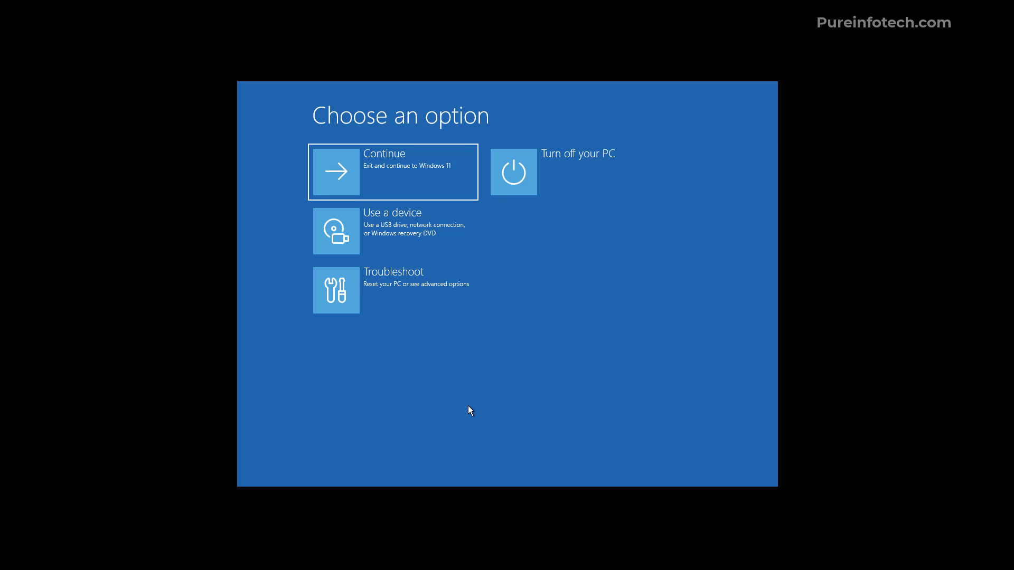
mouse_move(352, 309)
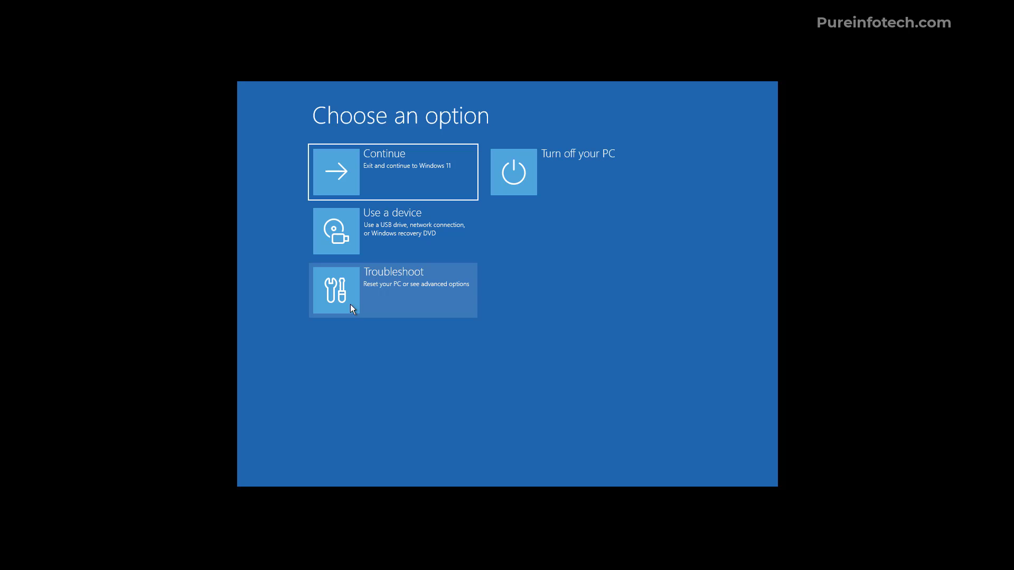
mouse_move(382, 275)
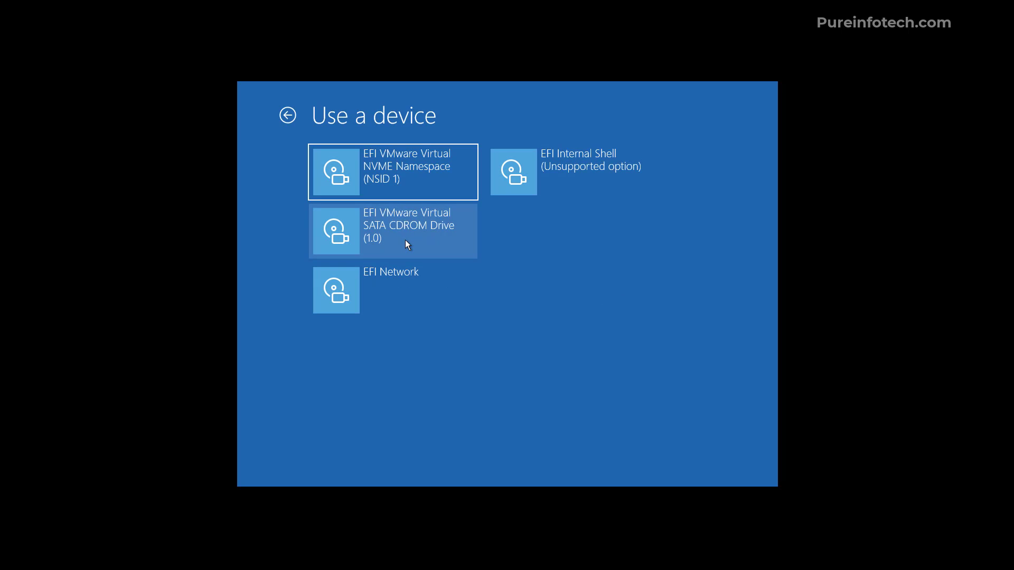
click(287, 115)
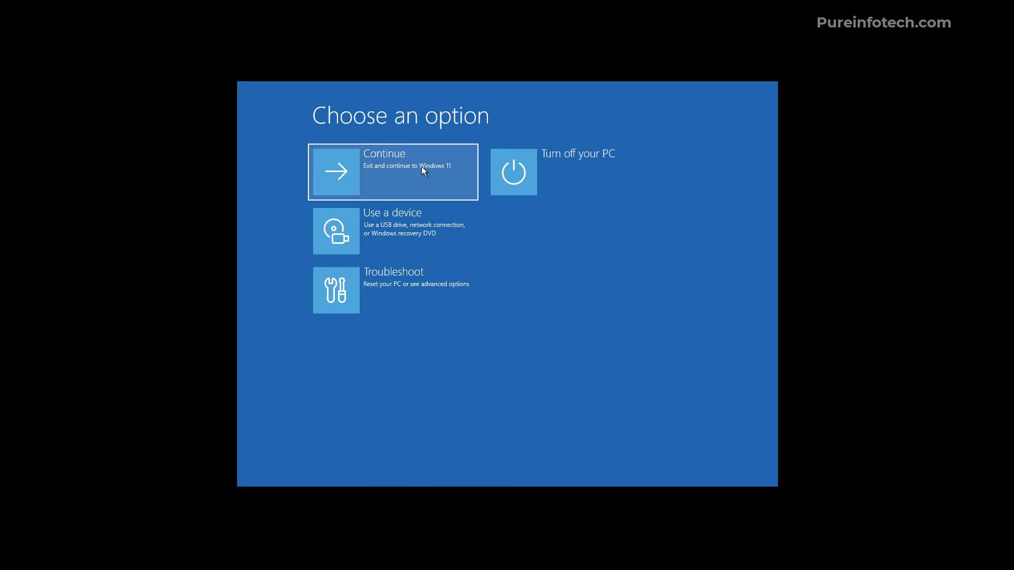
click(393, 172)
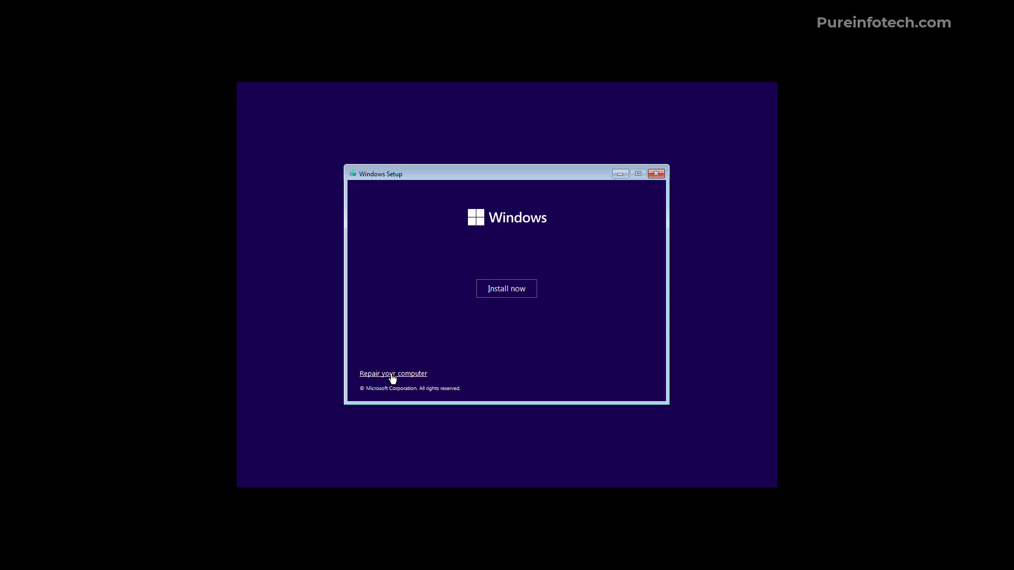
click(393, 373)
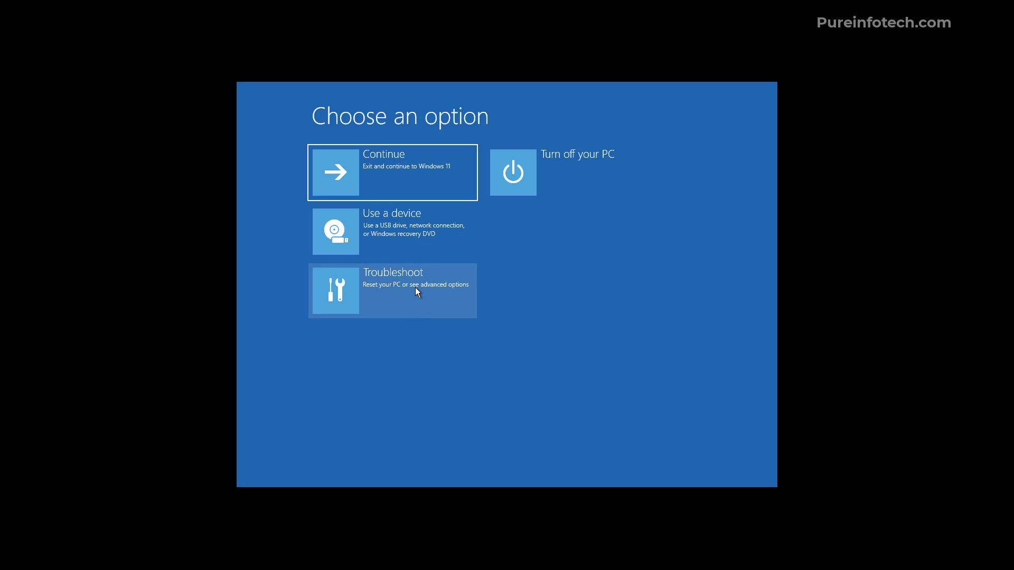
click(392, 290)
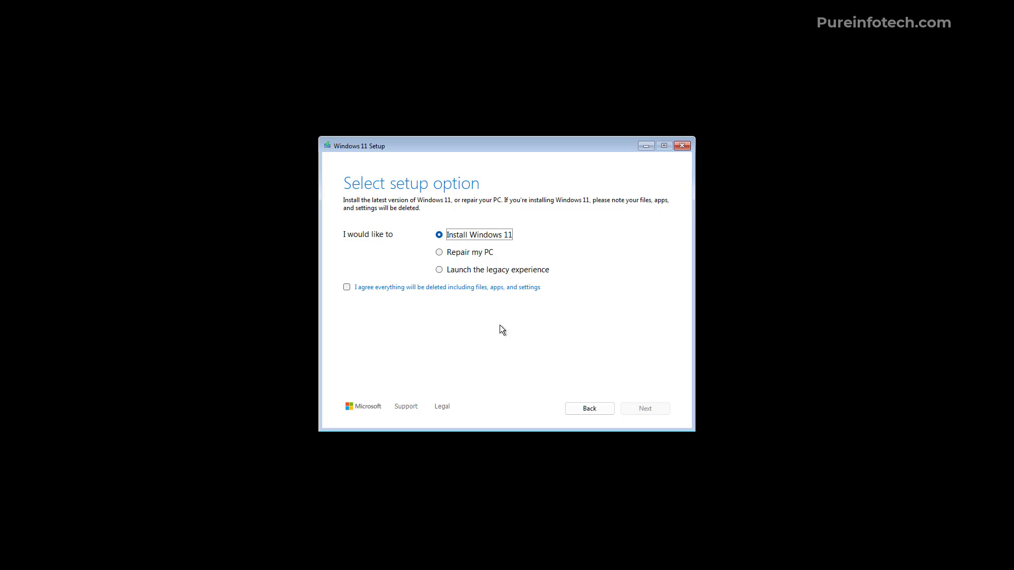
mouse_move(453, 327)
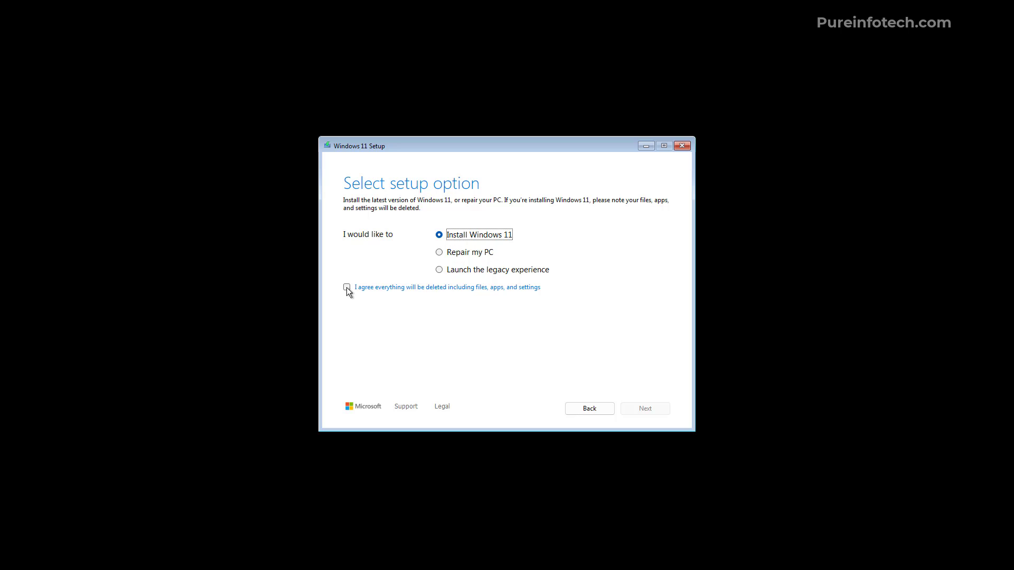
Agree everything gets deleted, skip the product key, and choose Windows 11 Pro as the edition.
click(346, 287)
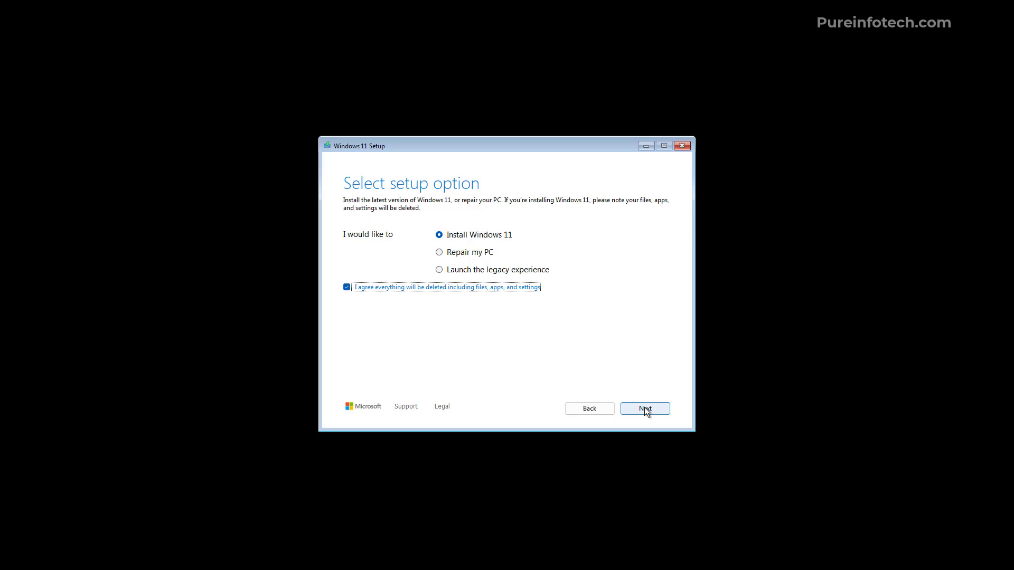
click(644, 408)
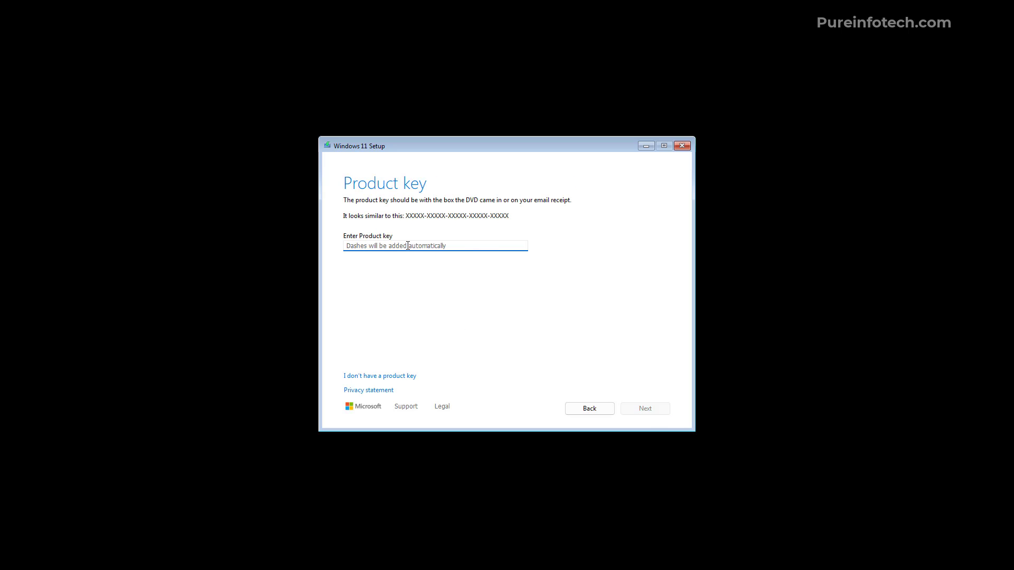
mouse_move(397, 317)
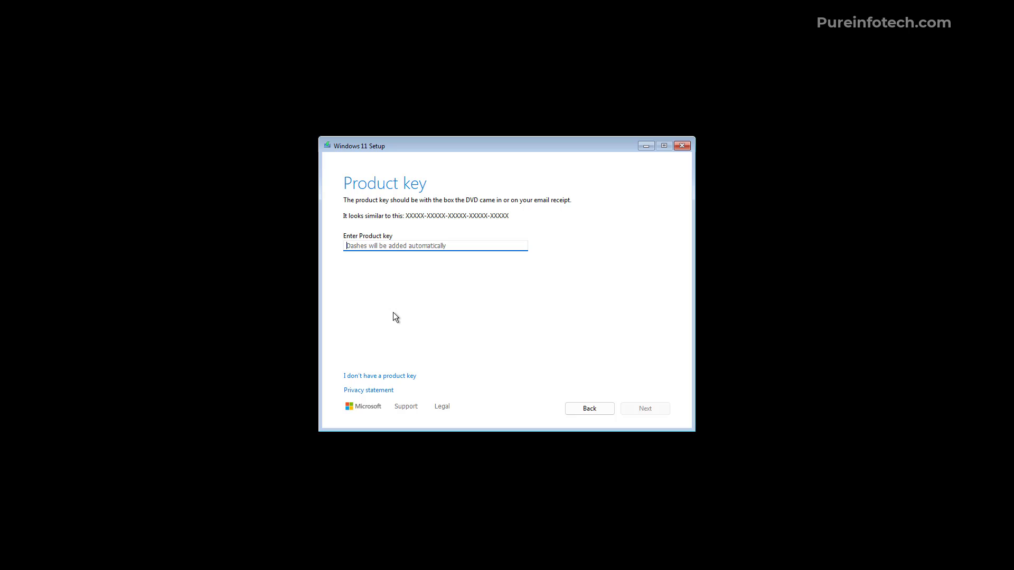
mouse_move(408, 295)
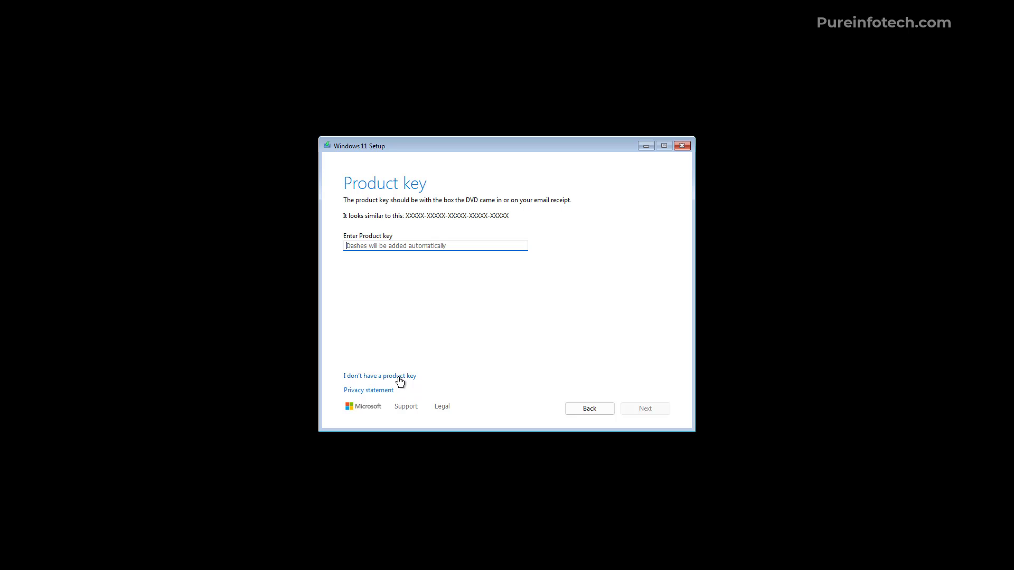
click(379, 376)
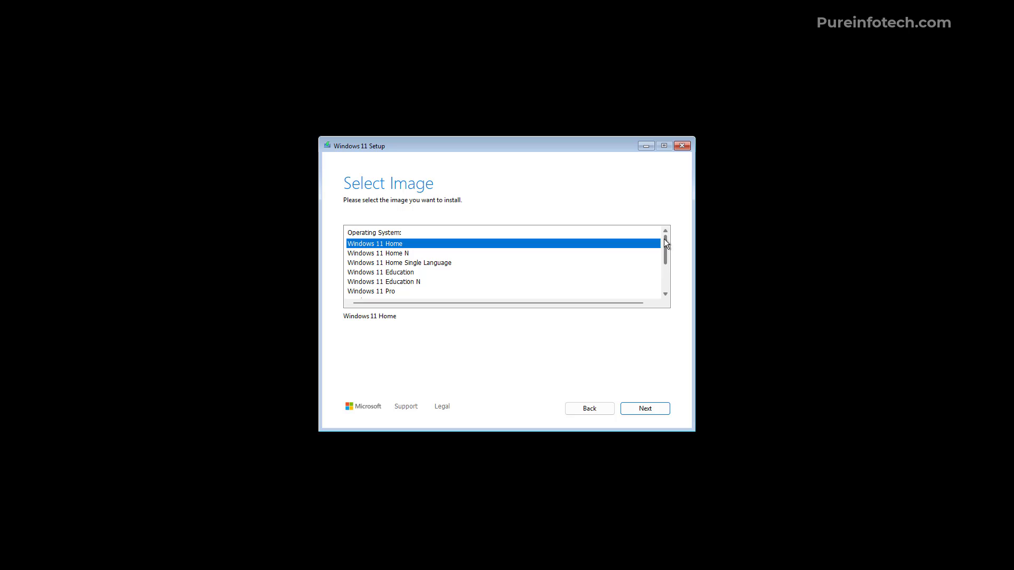
click(371, 291)
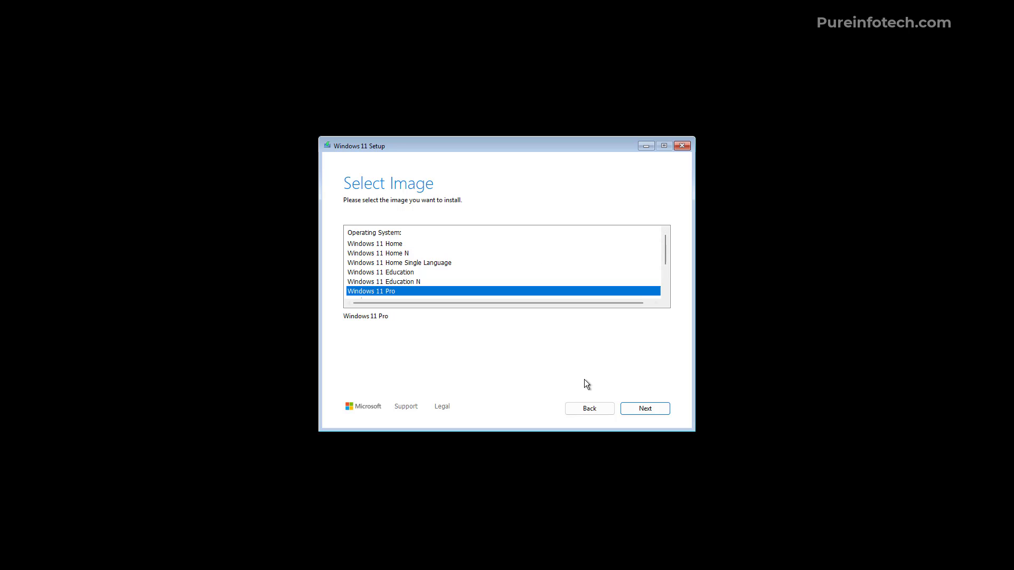
click(644, 408)
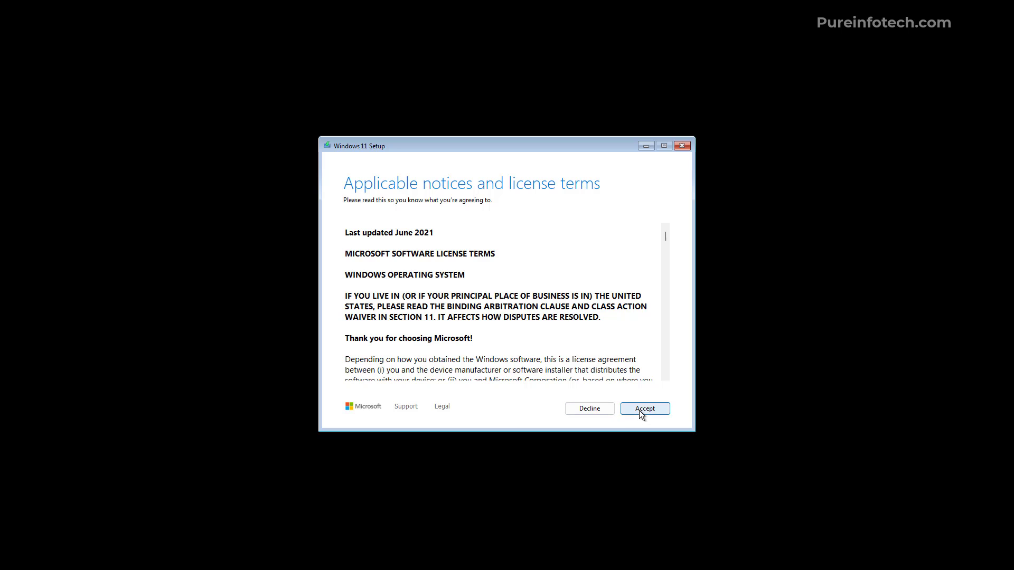
Accept the license, delete both Disk 0 partitions, and target the 80 GB unallocated space.
click(644, 407)
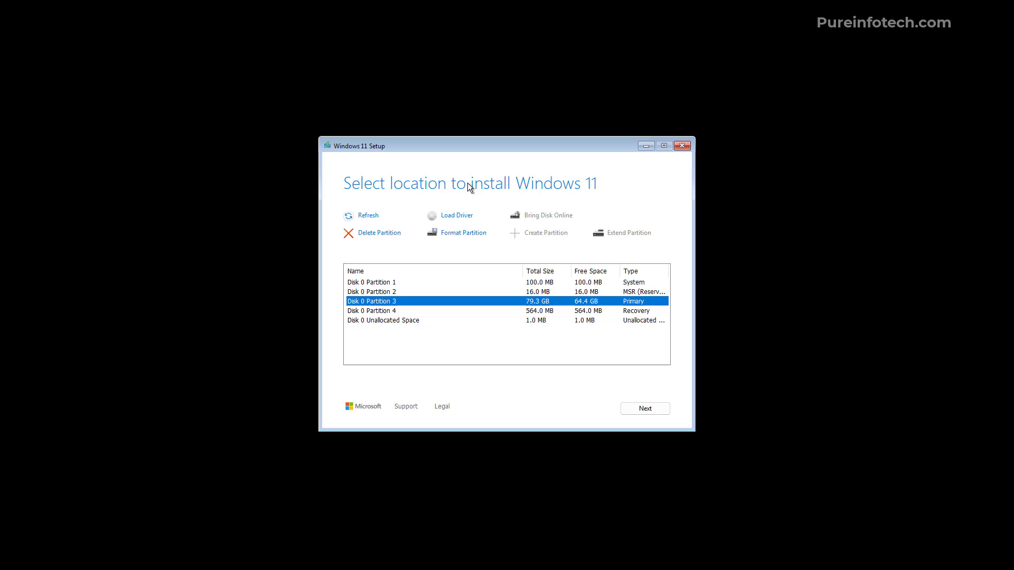
mouse_move(439, 253)
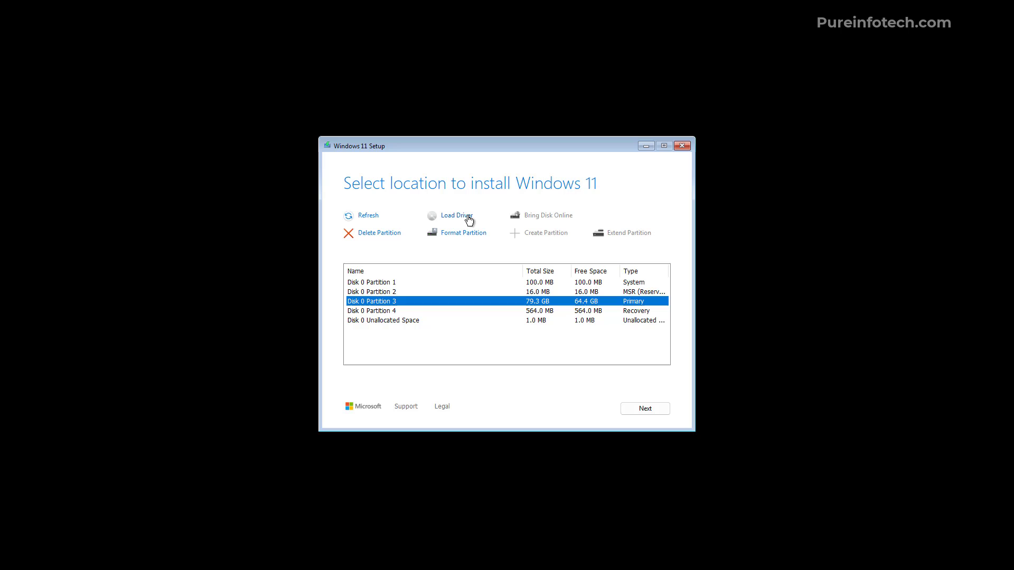
mouse_move(388, 317)
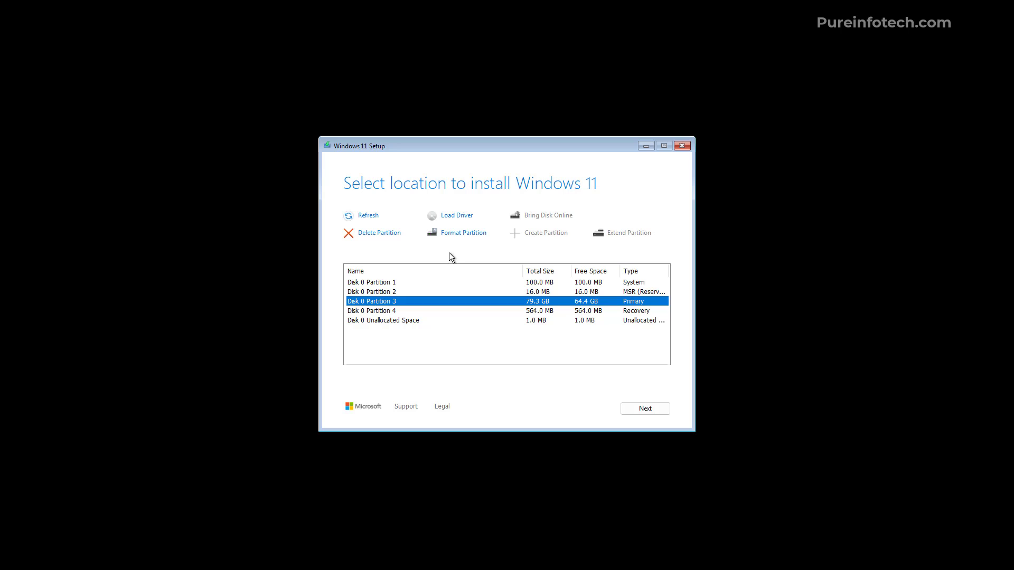
click(371, 282)
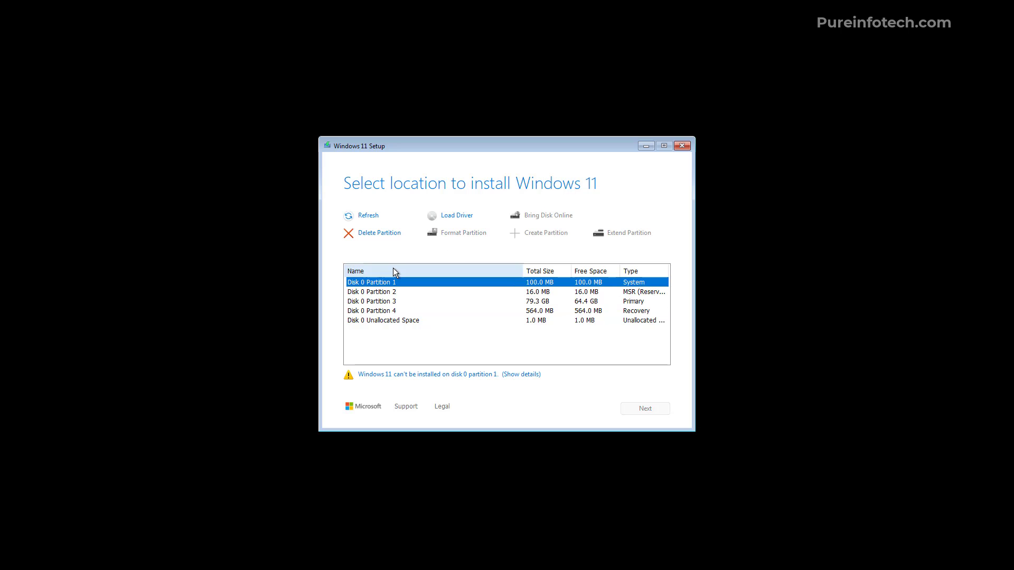
click(371, 292)
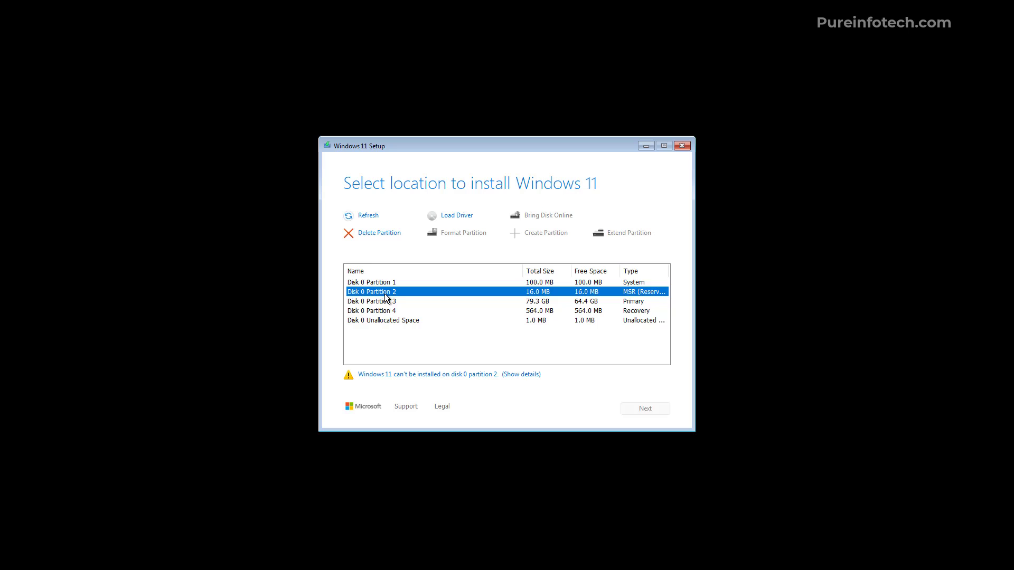
click(378, 232)
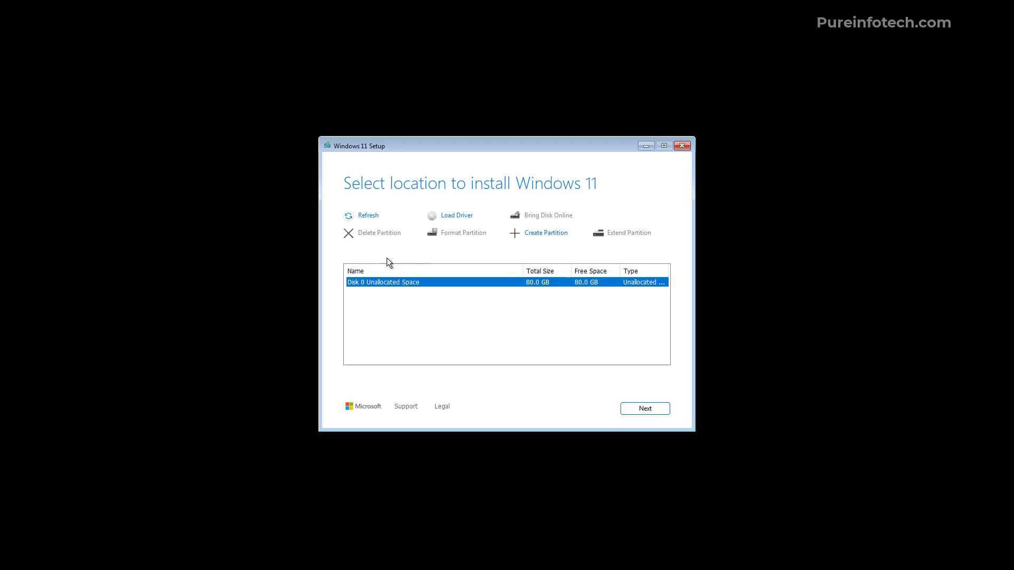
mouse_move(472, 258)
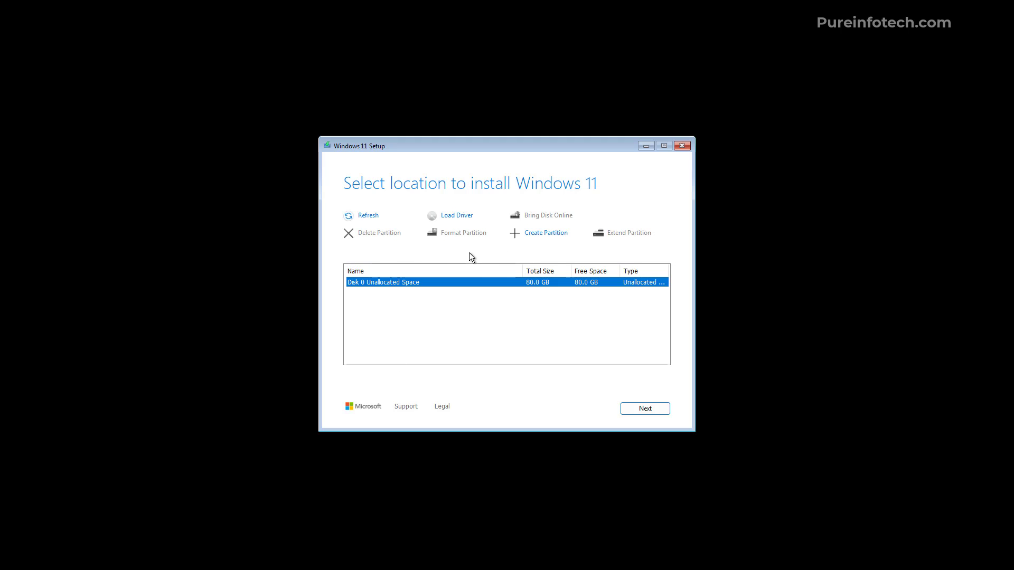
mouse_move(455, 258)
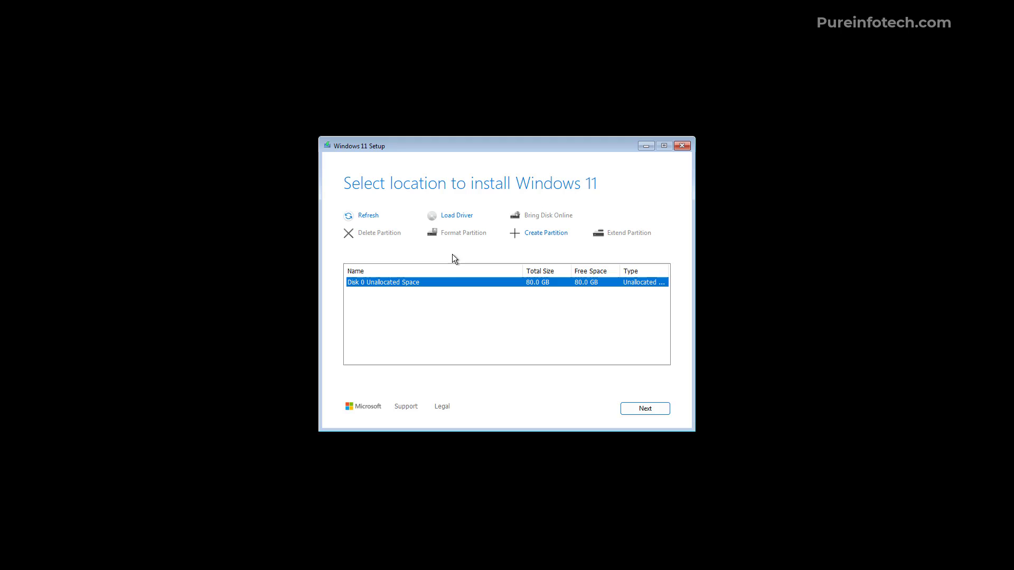
mouse_move(613, 413)
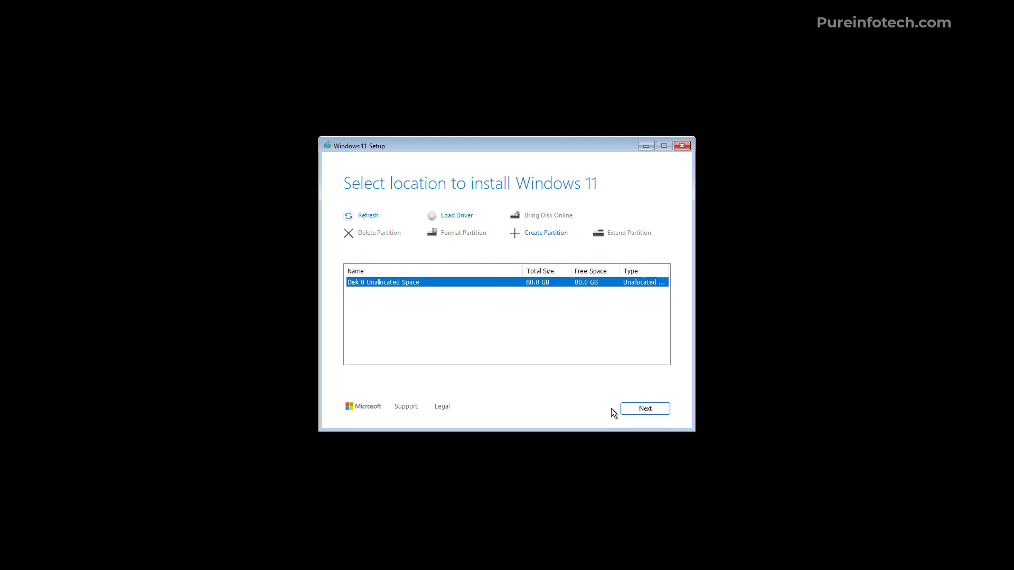
mouse_move(643, 408)
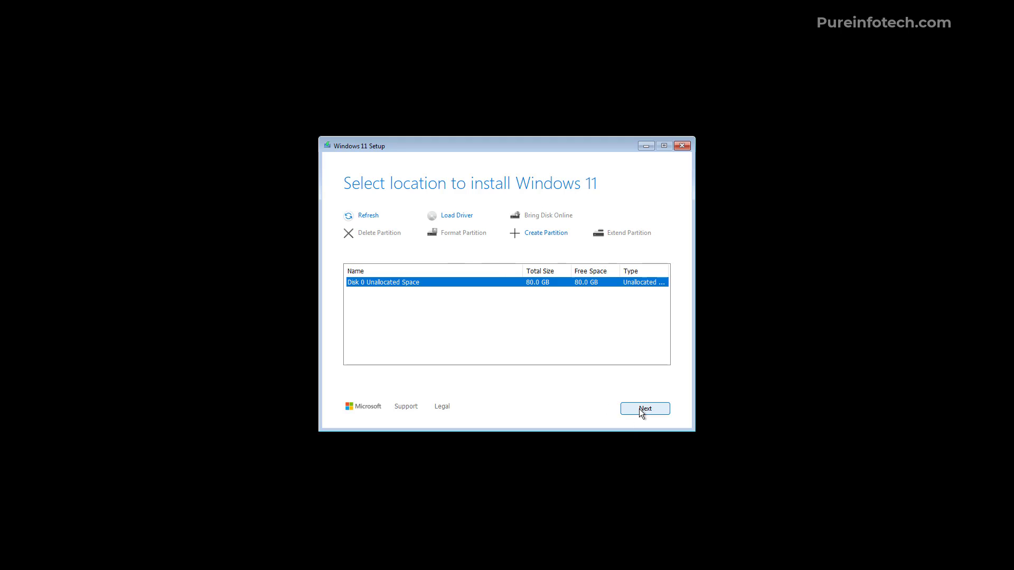
click(644, 407)
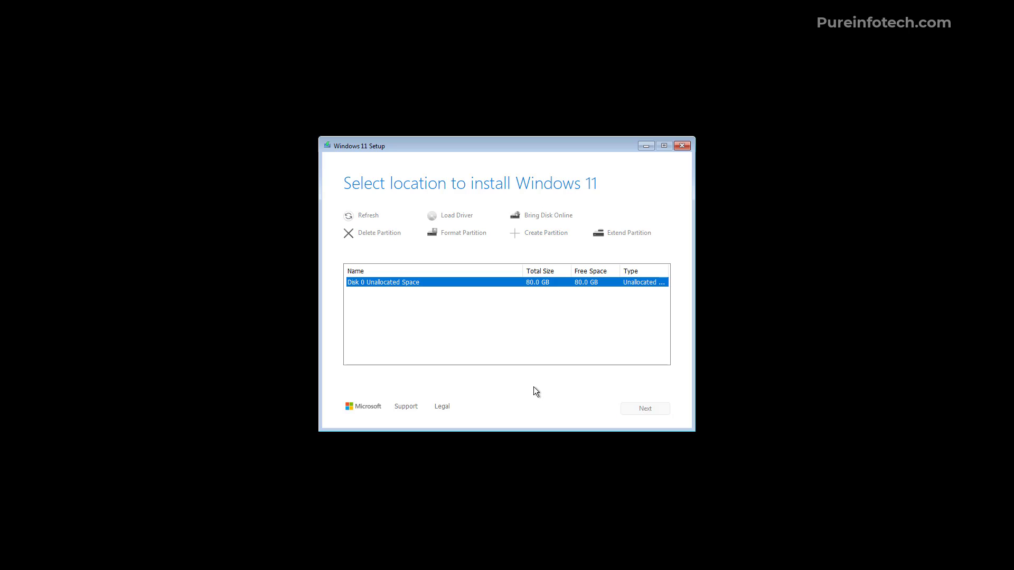
Confirm the keep-nothing Windows 11 Pro install on the Ready to install page and start it.
click(644, 408)
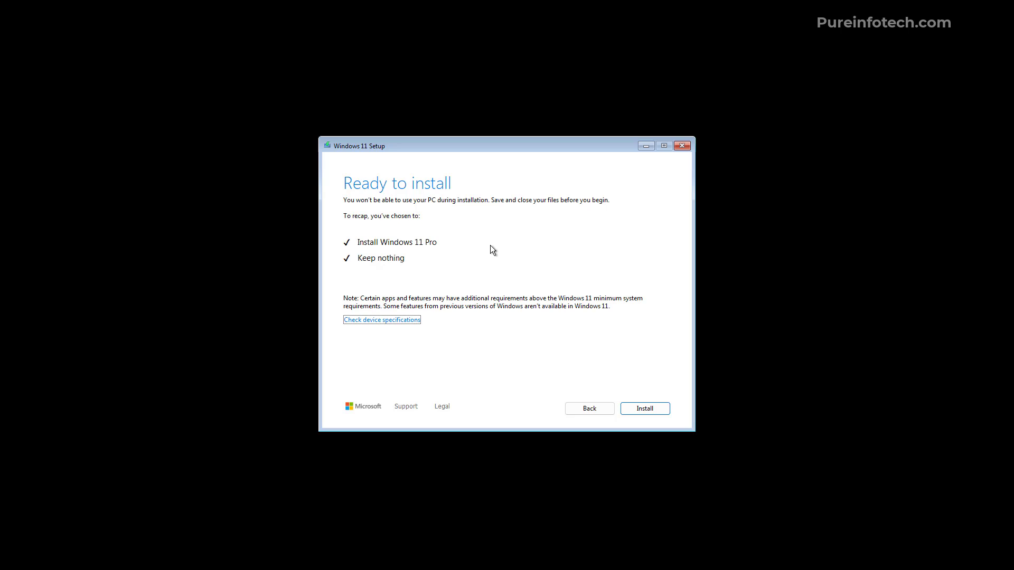
mouse_move(473, 257)
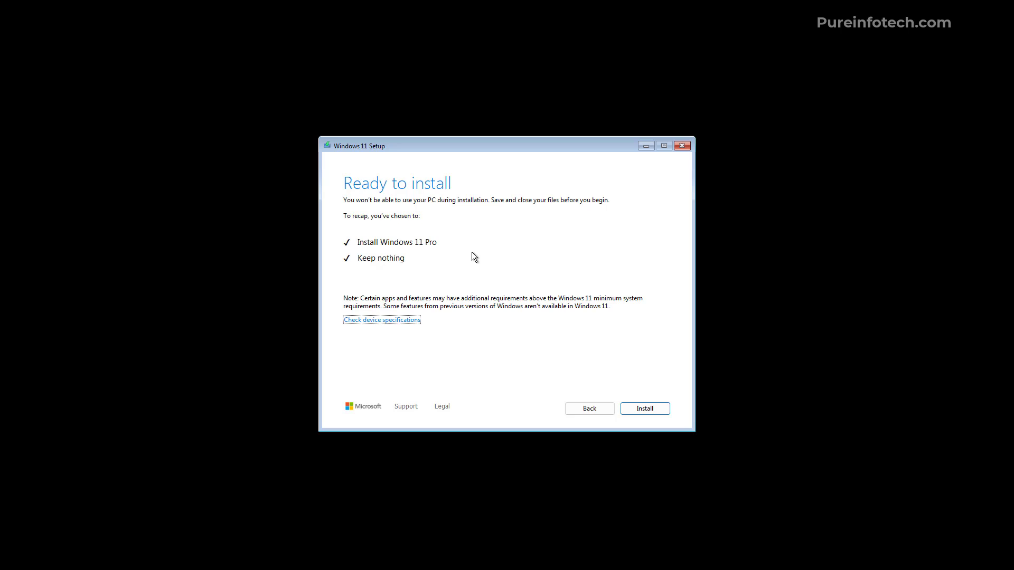
mouse_move(438, 255)
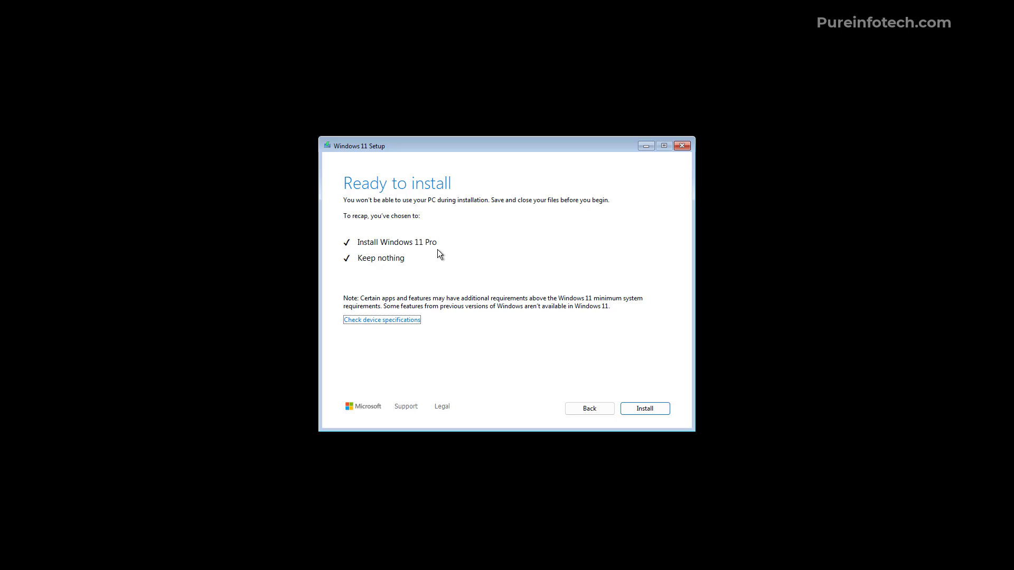
mouse_move(368, 261)
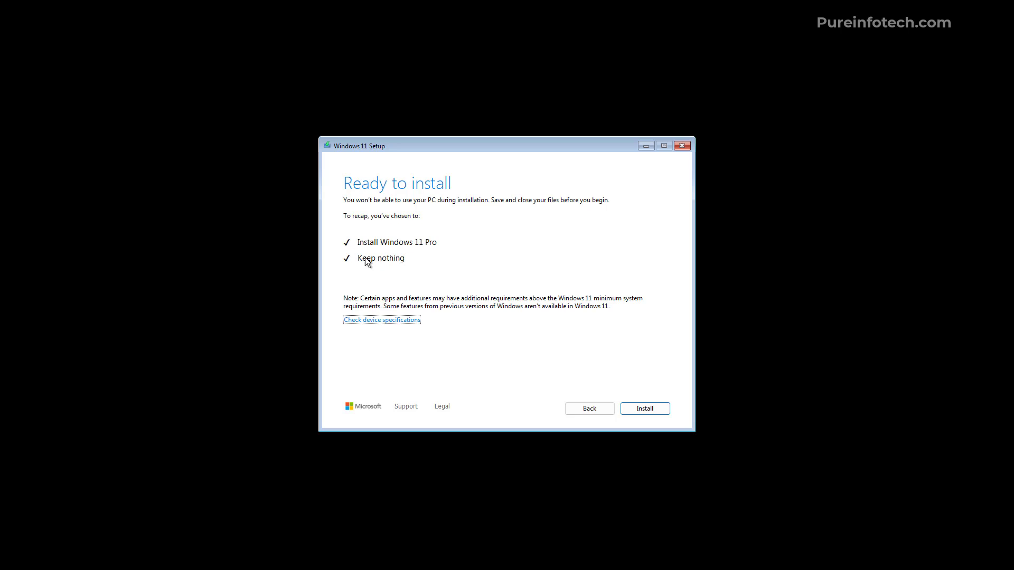
mouse_move(387, 272)
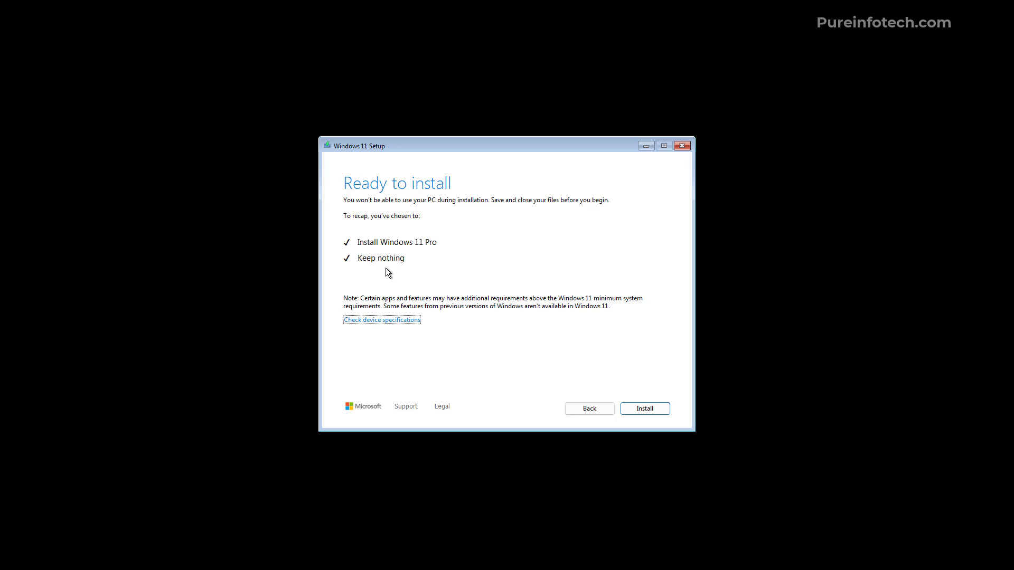
mouse_move(619, 394)
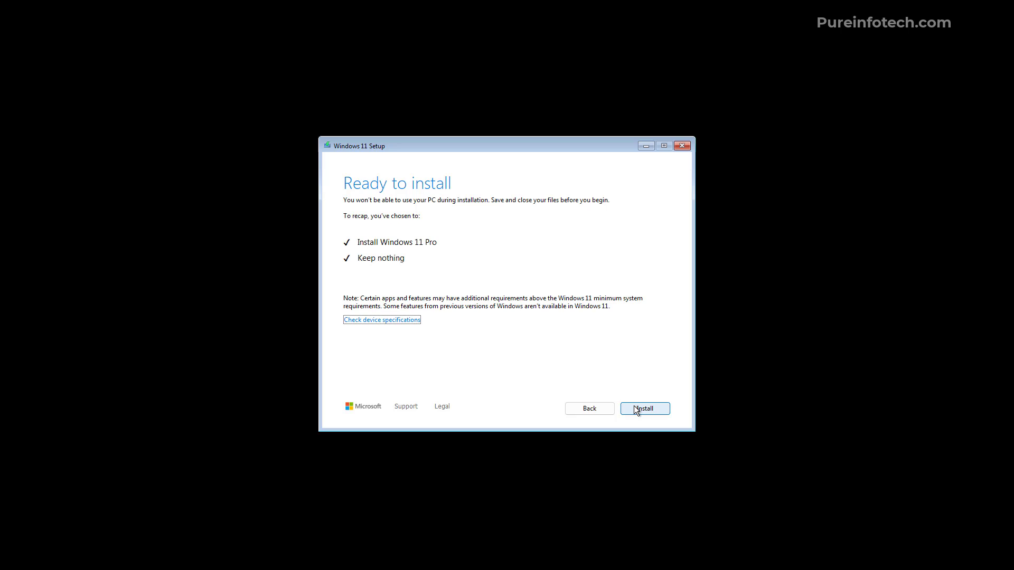
click(645, 407)
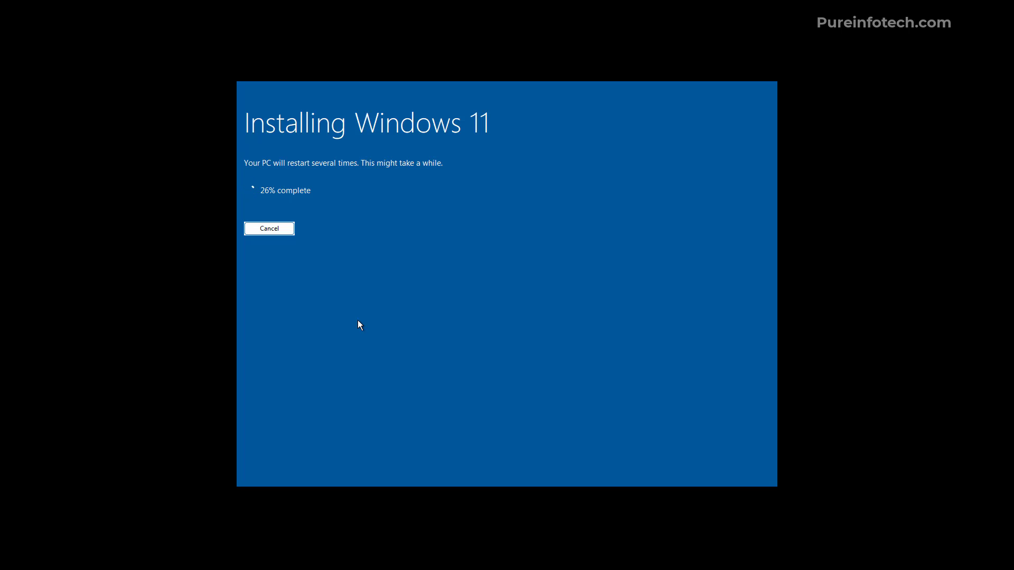
mouse_move(434, 234)
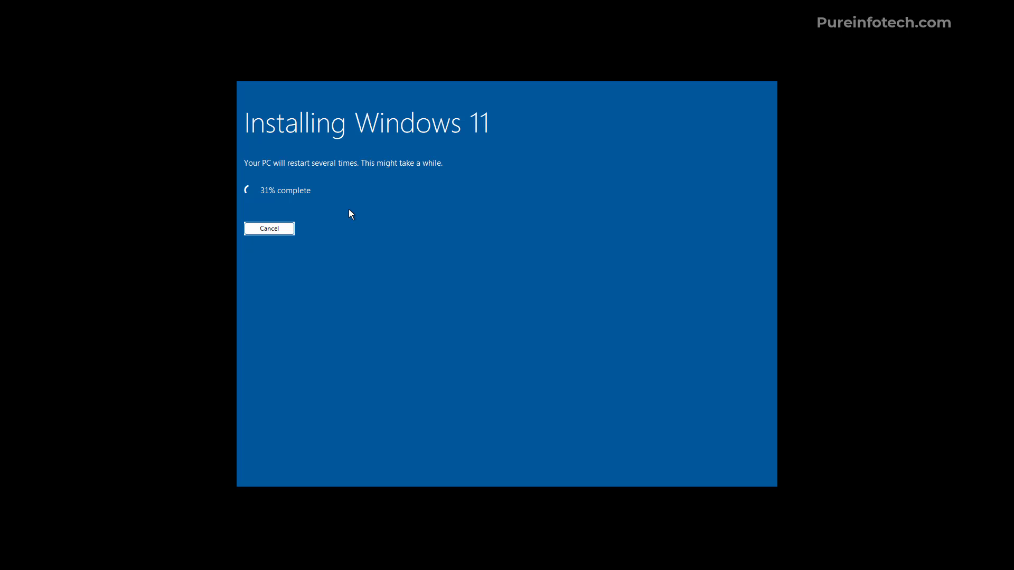
mouse_move(416, 208)
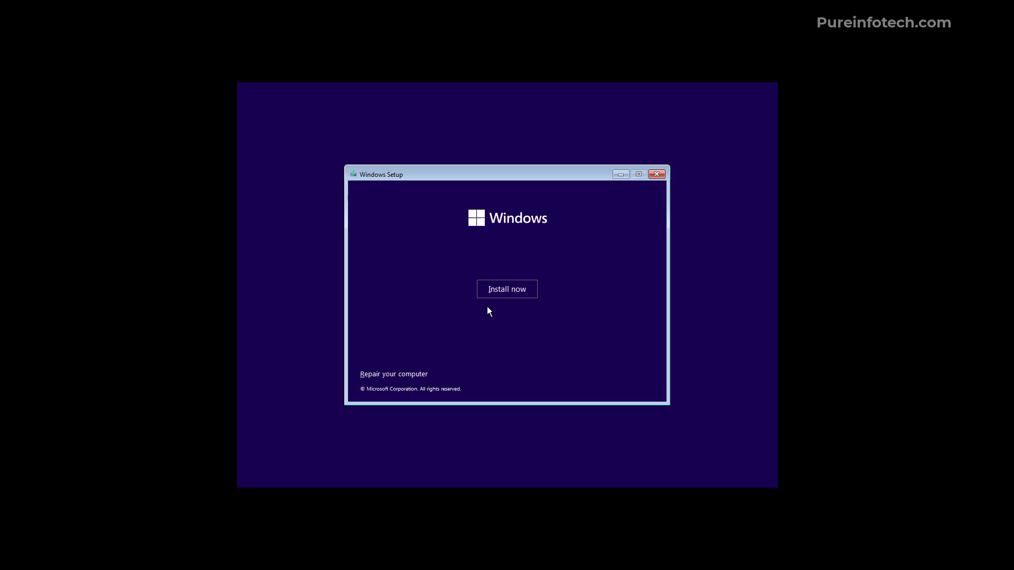
Install now without a product key, choose Windows 11 Pro, and accept the license terms.
click(506, 290)
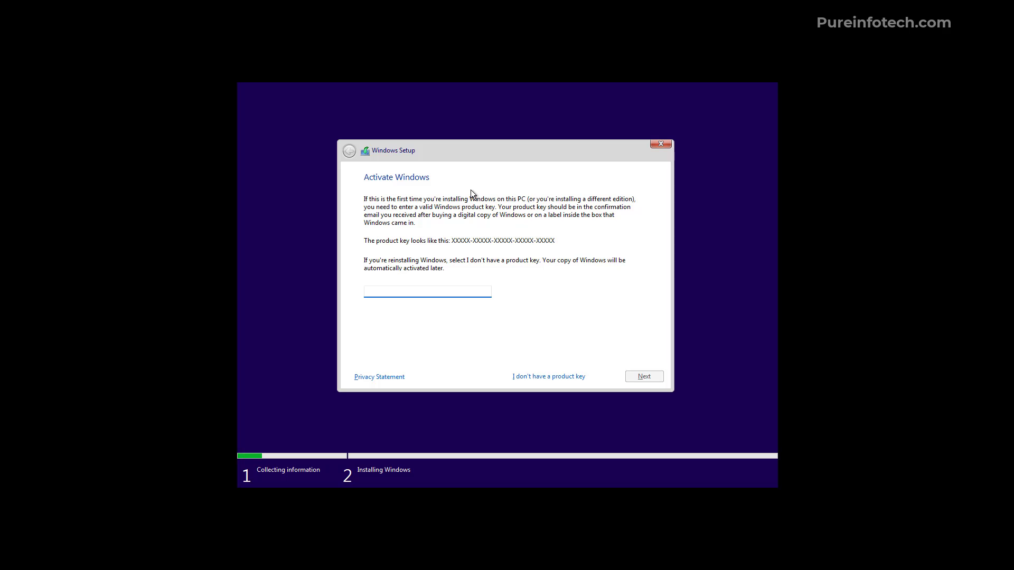
click(427, 292)
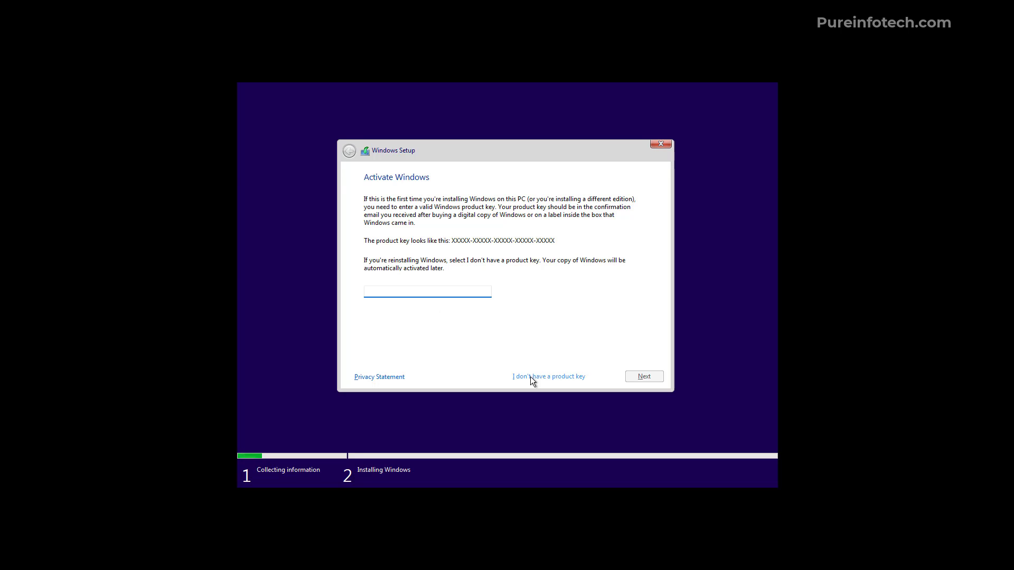
click(548, 376)
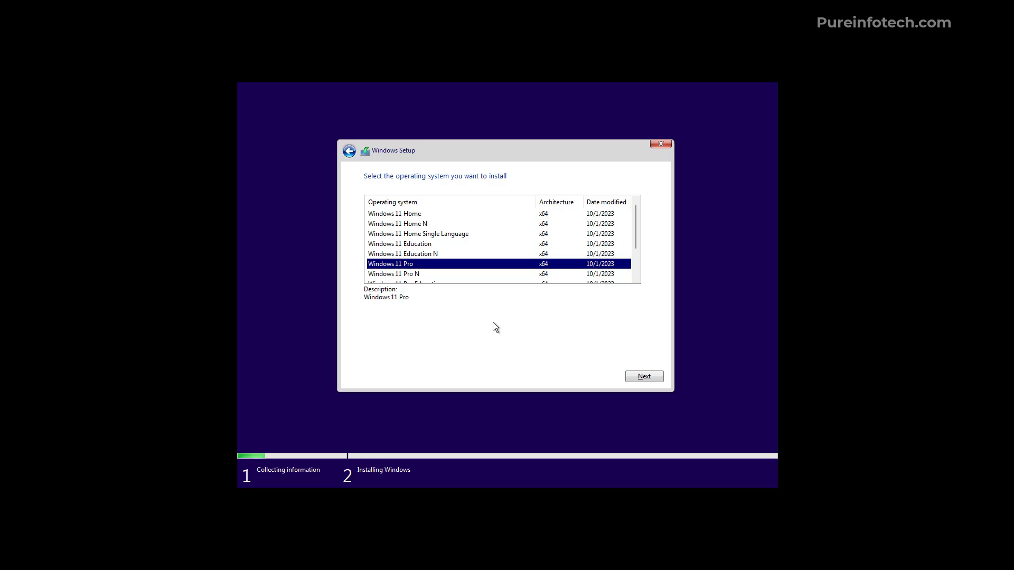
mouse_move(607, 367)
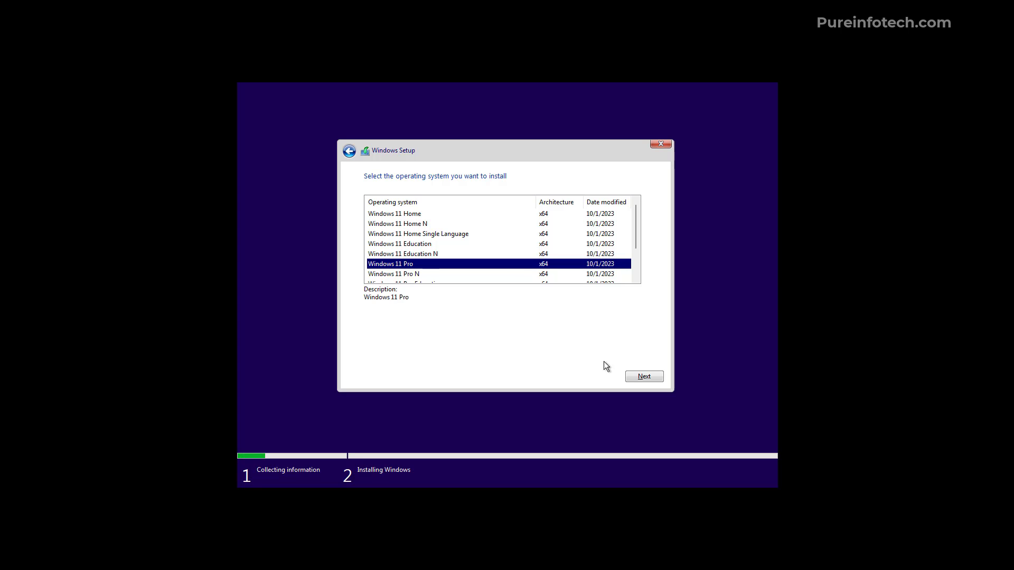
click(643, 376)
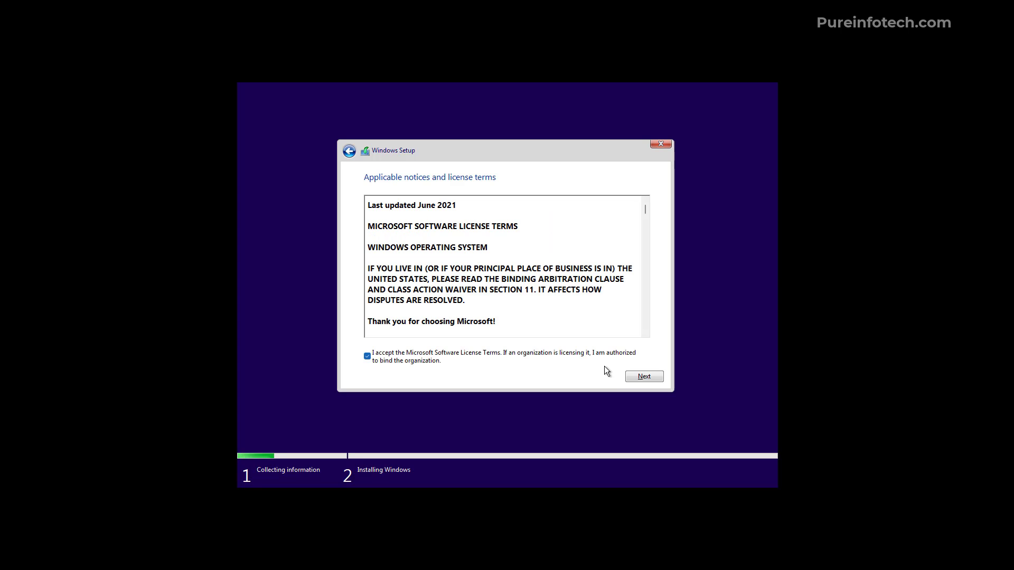
click(644, 376)
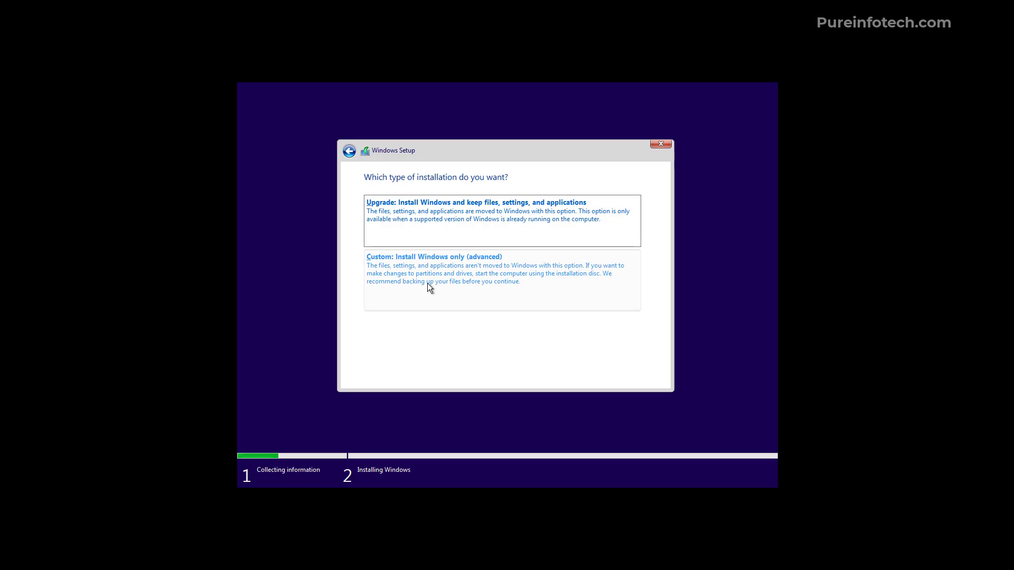
Choose Custom install, delete all Drive 0 partitions, and install onto the 80 GB unallocated space.
click(433, 257)
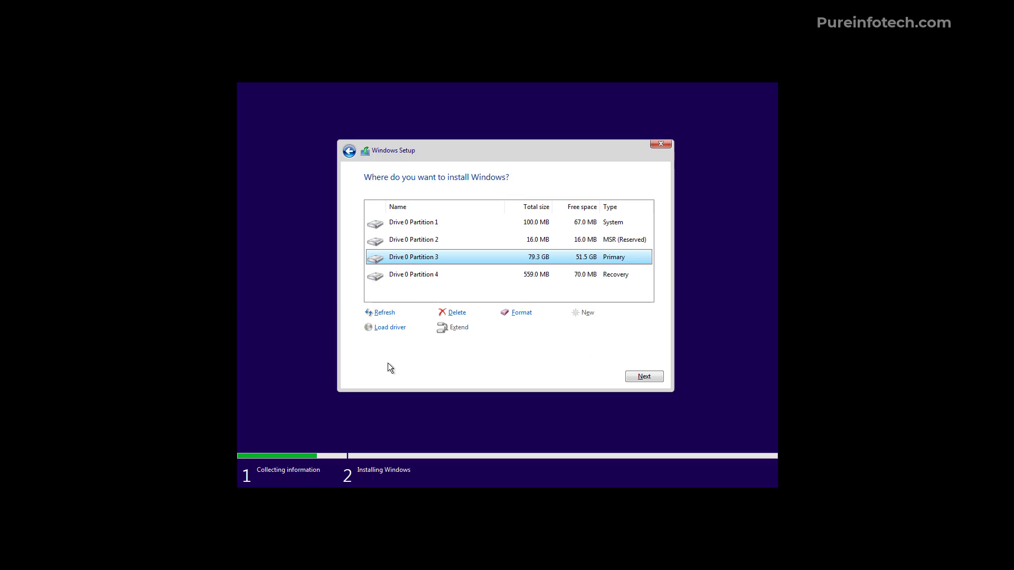
mouse_move(516, 353)
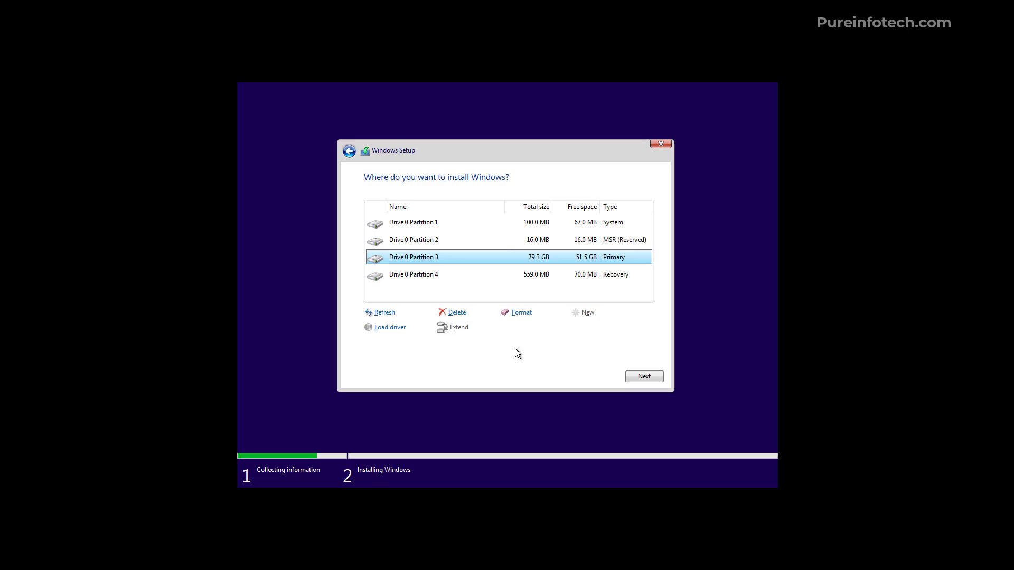
click(413, 221)
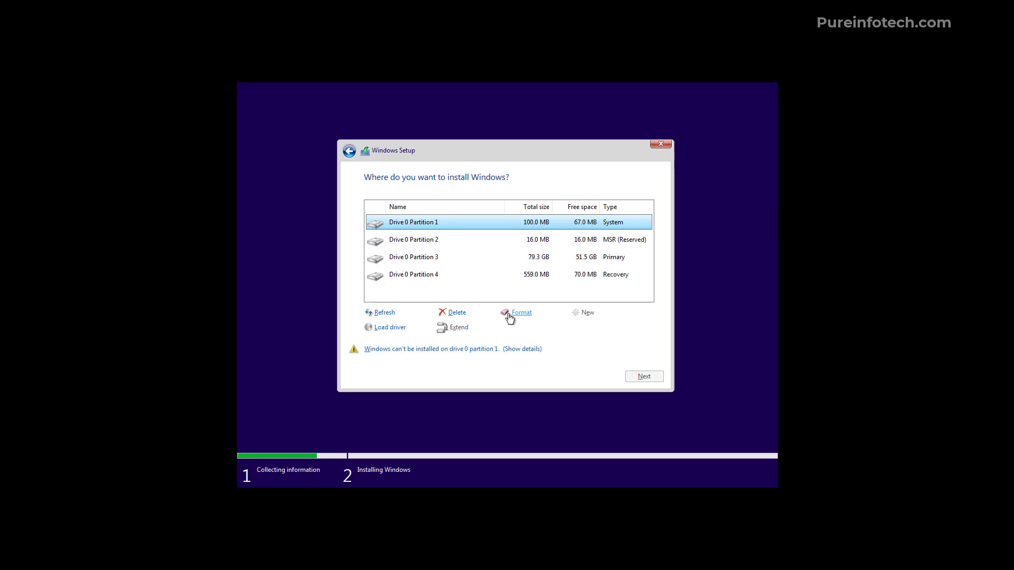
click(521, 312)
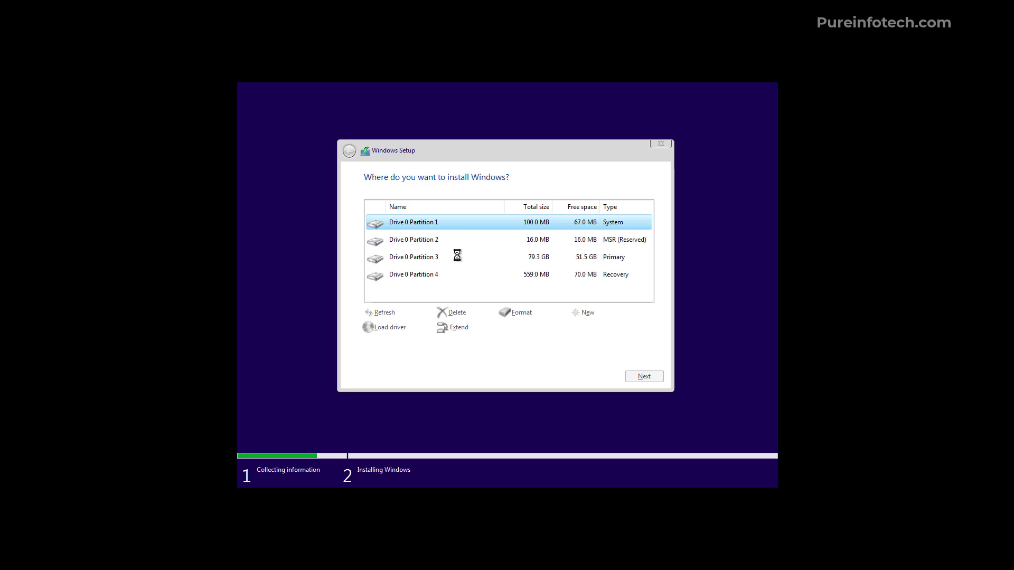
click(457, 312)
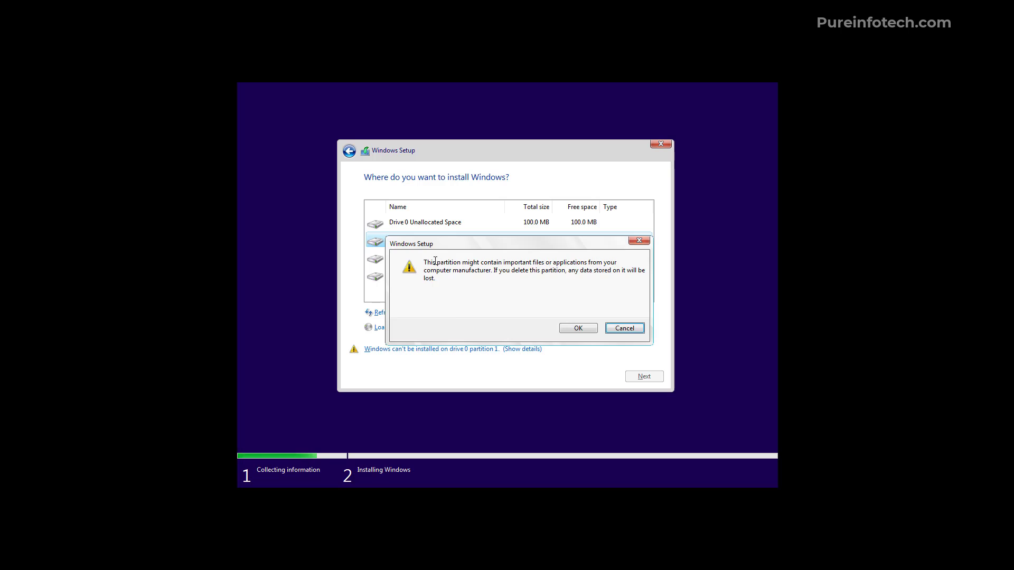
click(576, 328)
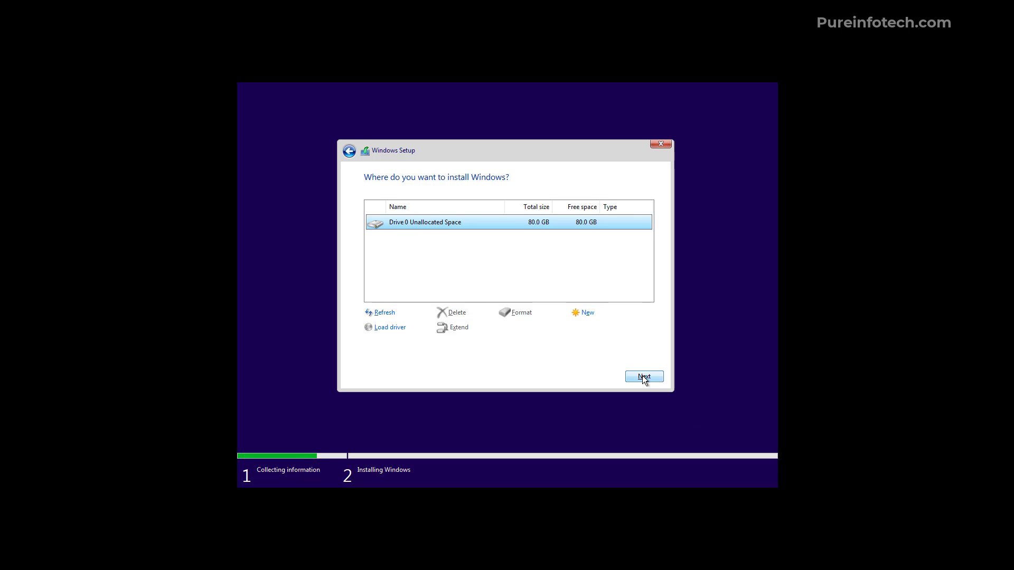
click(643, 377)
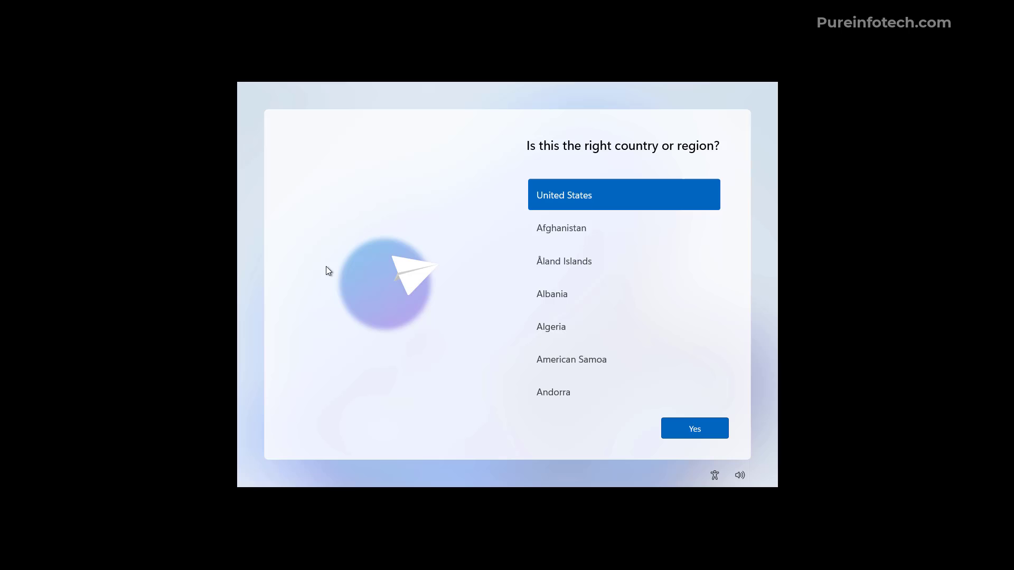
mouse_move(334, 279)
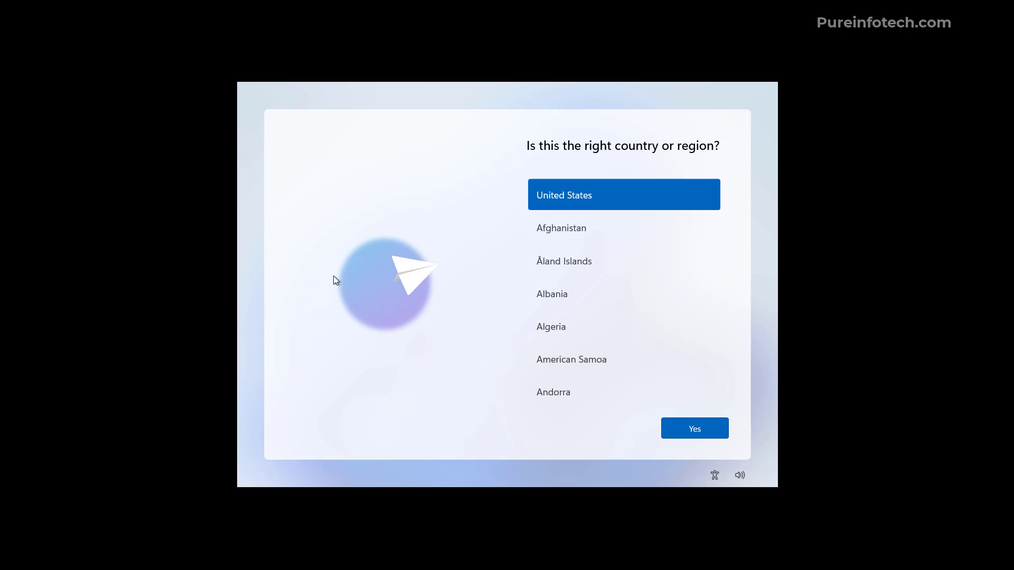
mouse_move(376, 372)
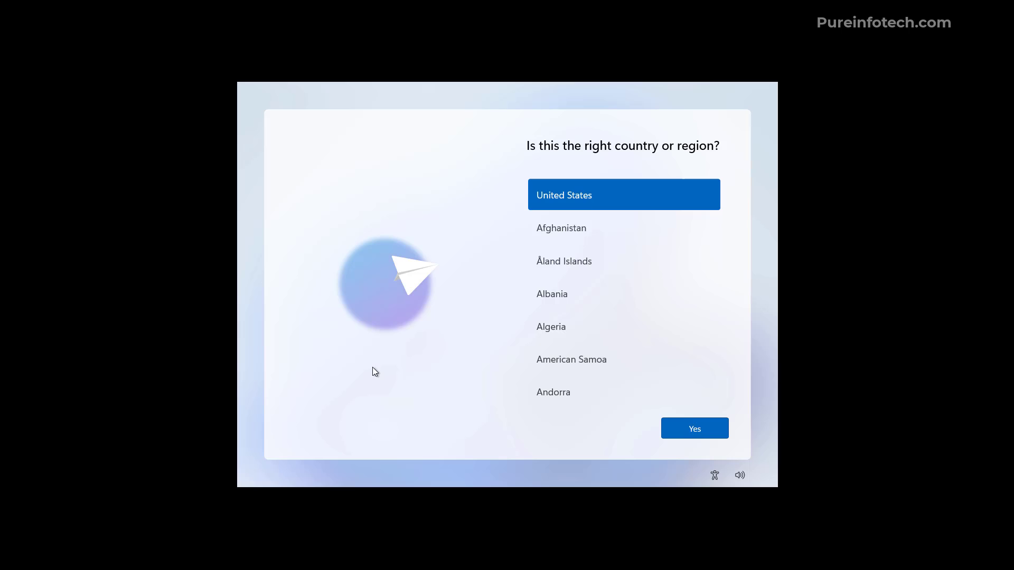
Confirm United States as region, accept privacy settings, and skip phone linking to reach the desktop.
click(694, 428)
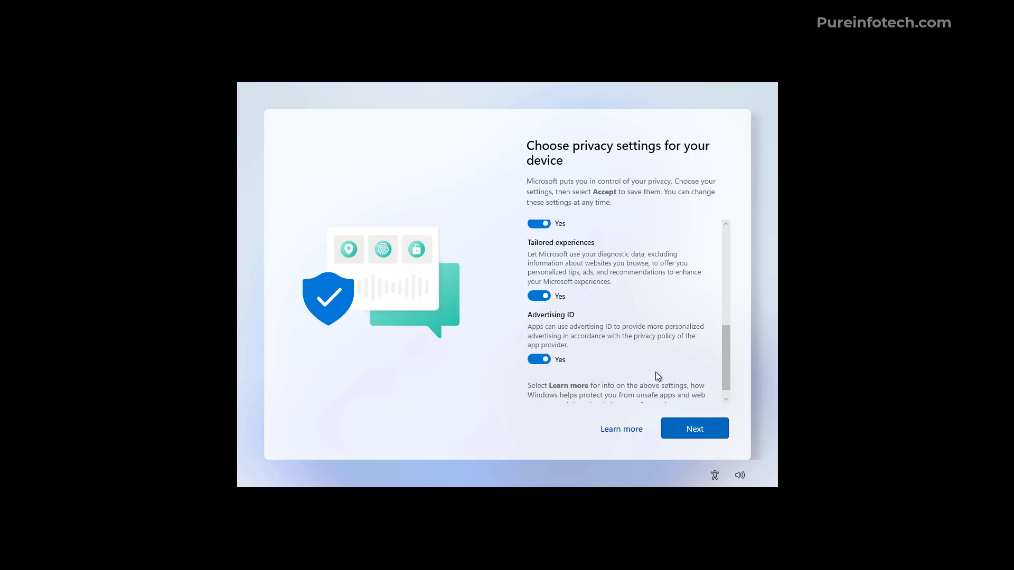
click(693, 428)
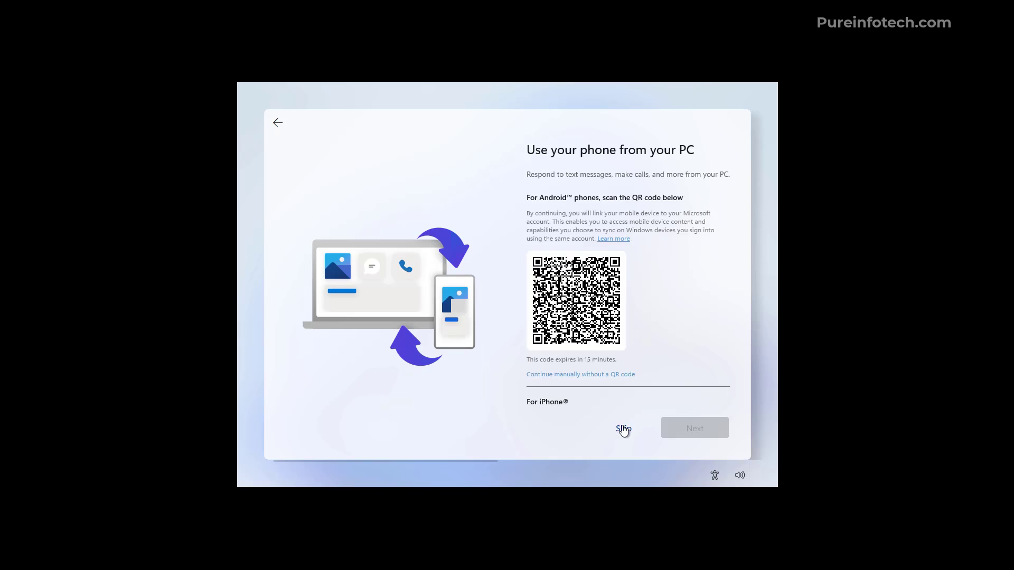
click(623, 429)
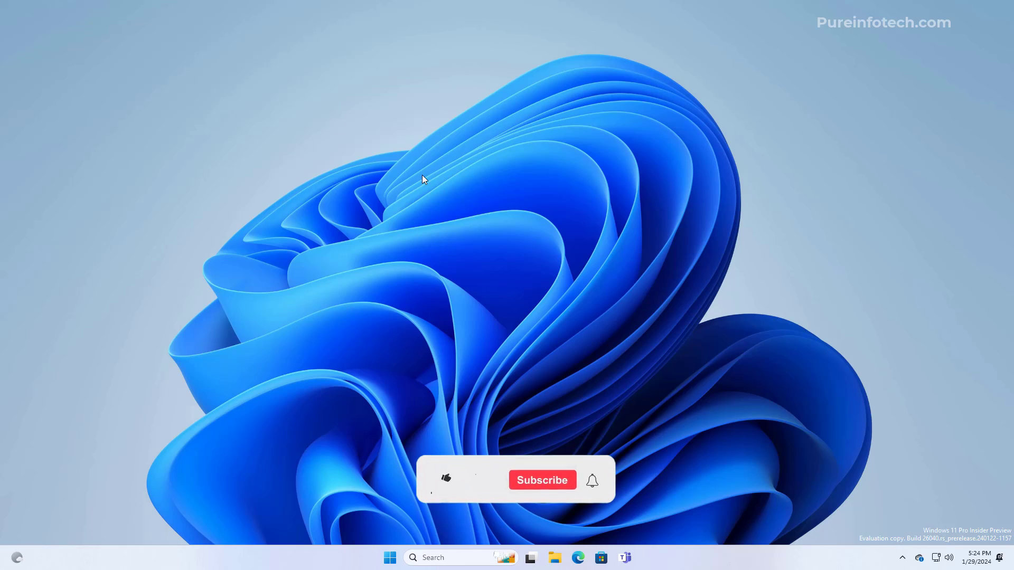
click(445, 480)
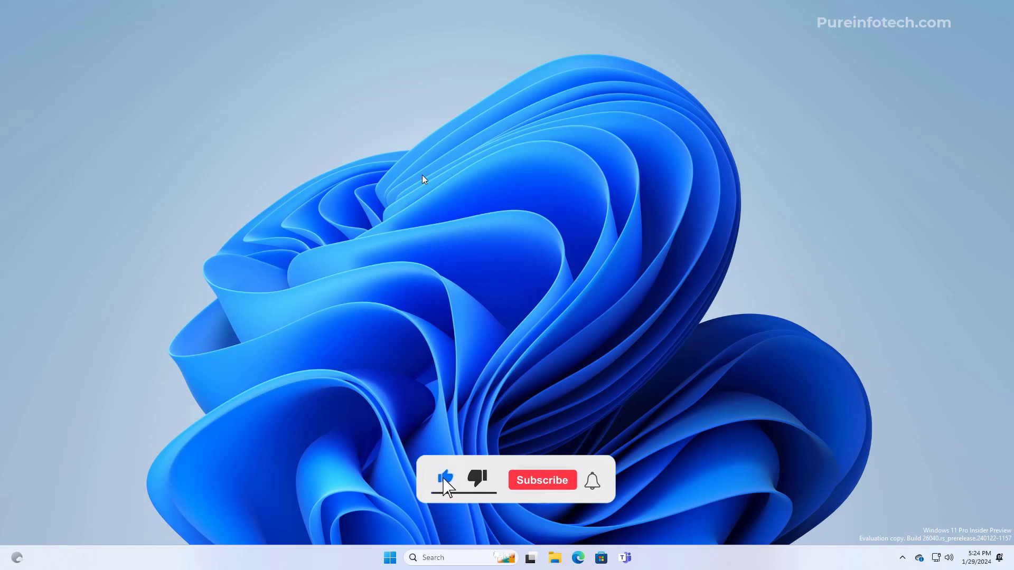